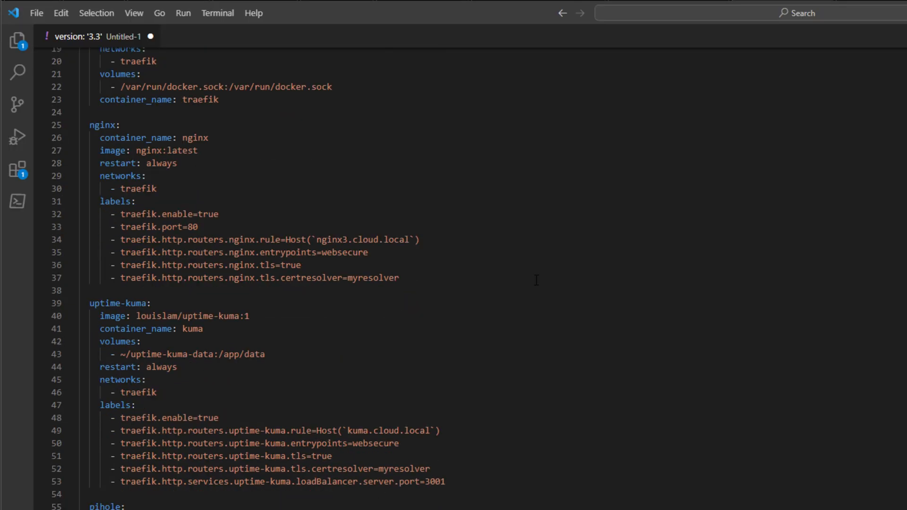
Finish the docker run command with --restart always, -p 81:80 and the nginx image
{"action": "scroll", "scroll_direction": "down", "scroll_amount": 3}
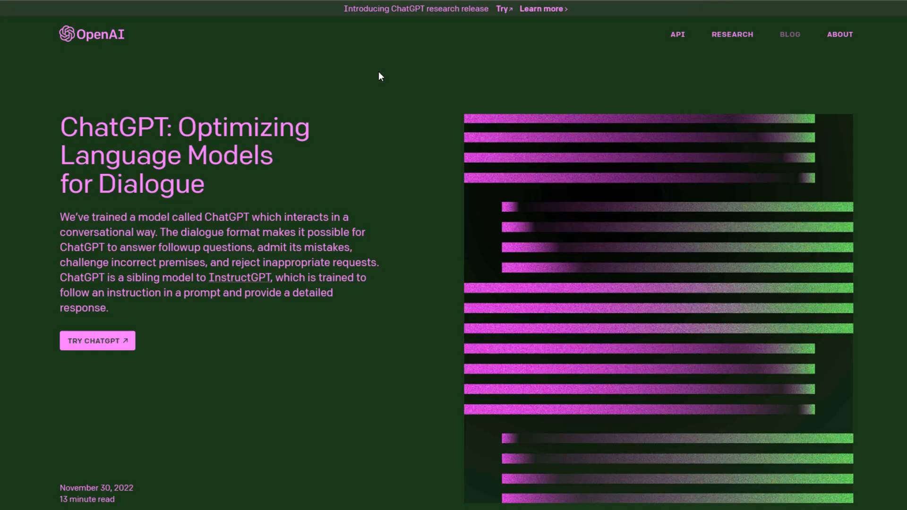
{"action": "mouse_move", "coordinate": [305, 63]}
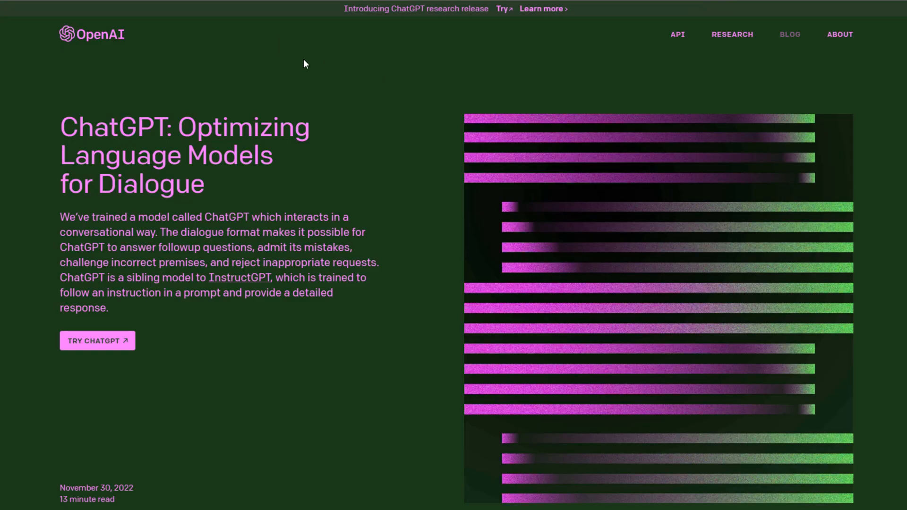
{"action": "scroll", "scroll_direction": "down", "scroll_amount": 3}
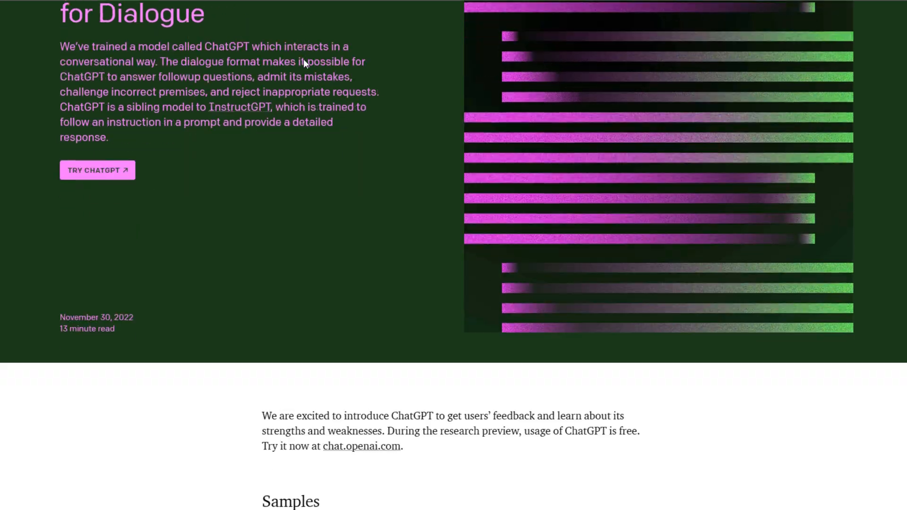
{"action": "scroll", "scroll_direction": "down", "scroll_amount": 3}
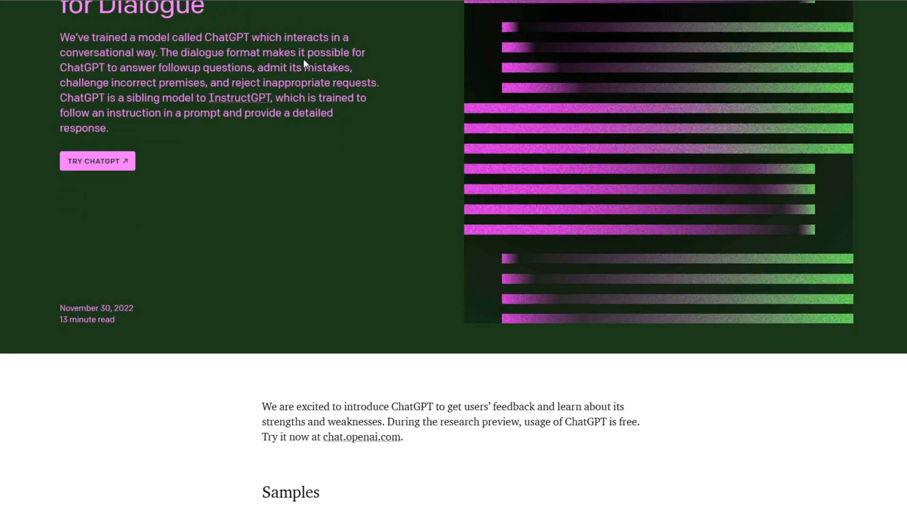
{"action": "scroll", "scroll_direction": "down", "scroll_amount": 3}
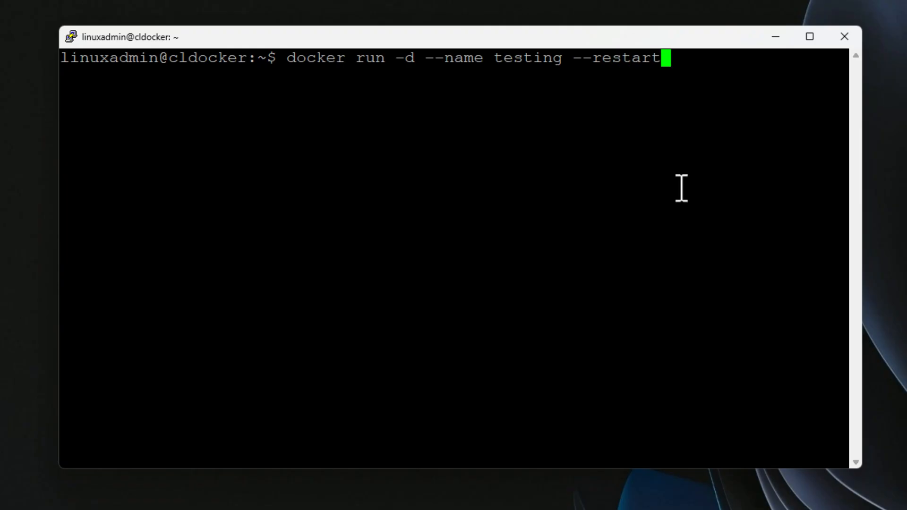
{"action": "type", "text": "always -"}
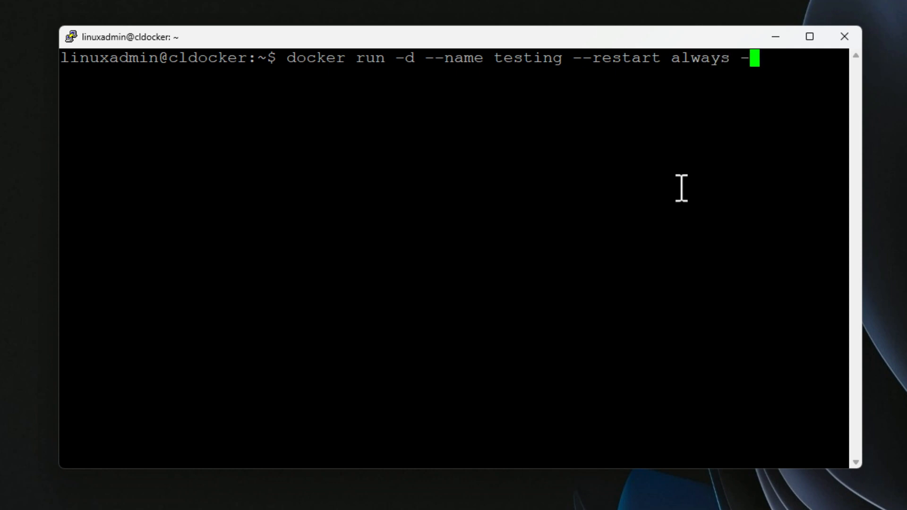
{"action": "type", "text": "p 81:"}
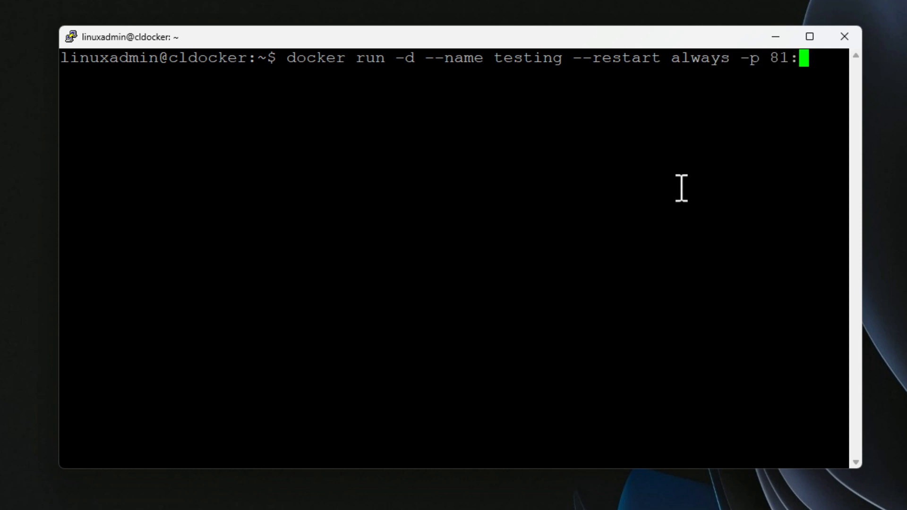
{"action": "type", "text": "80 nginx"}
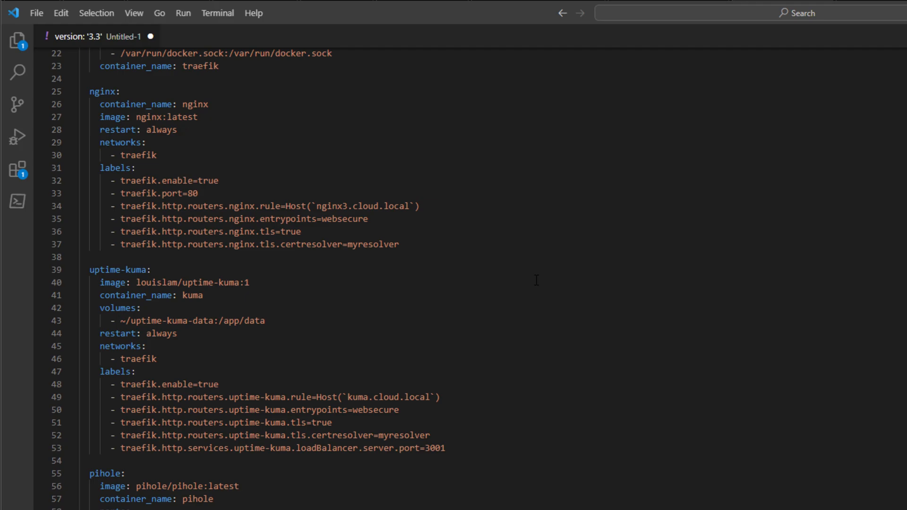
Add a testnetwork: entry under the compose file's networks section after traefik
{"action": "scroll", "scroll_direction": "down", "scroll_amount": 3}
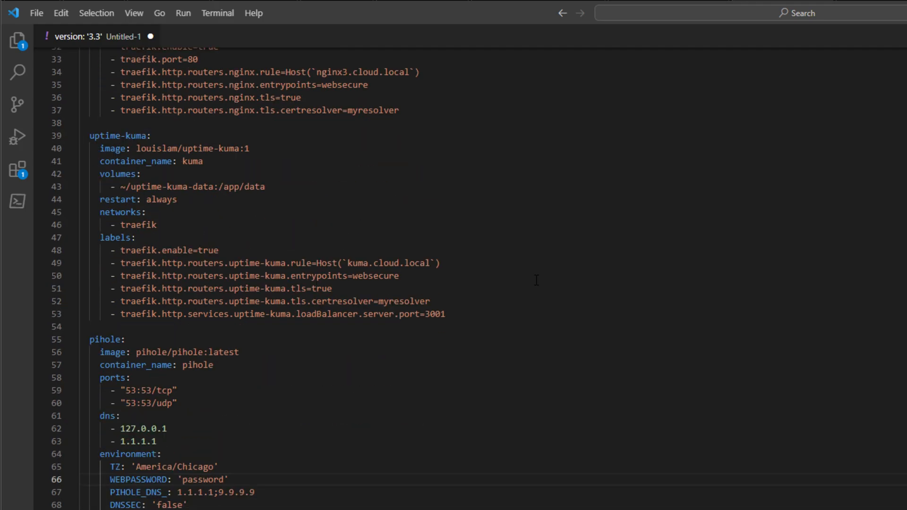
{"action": "scroll", "scroll_direction": "down", "scroll_amount": 3}
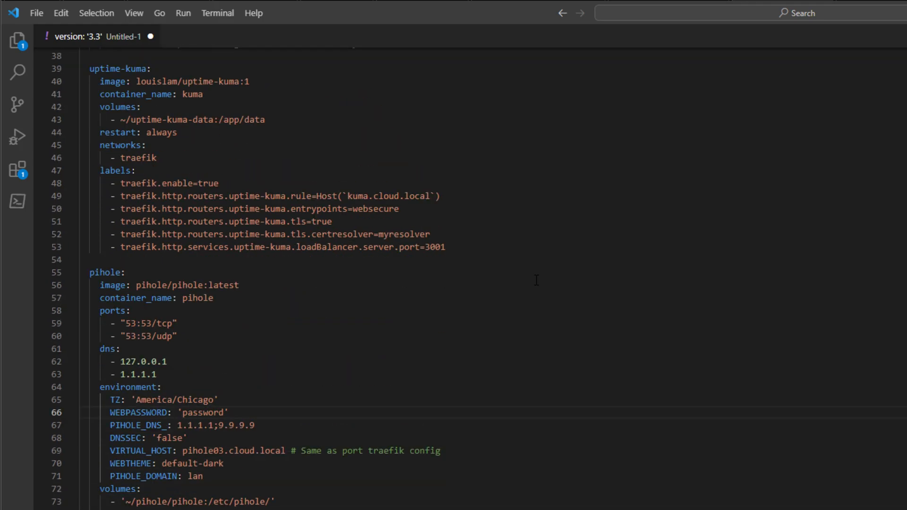
{"action": "scroll", "scroll_direction": "down", "scroll_amount": 3}
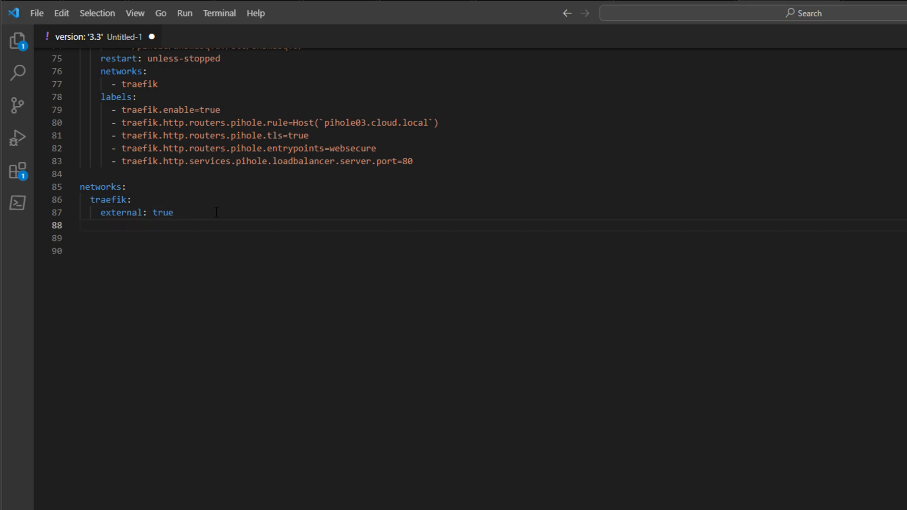
{"action": "type", "text": "testnetwo"}
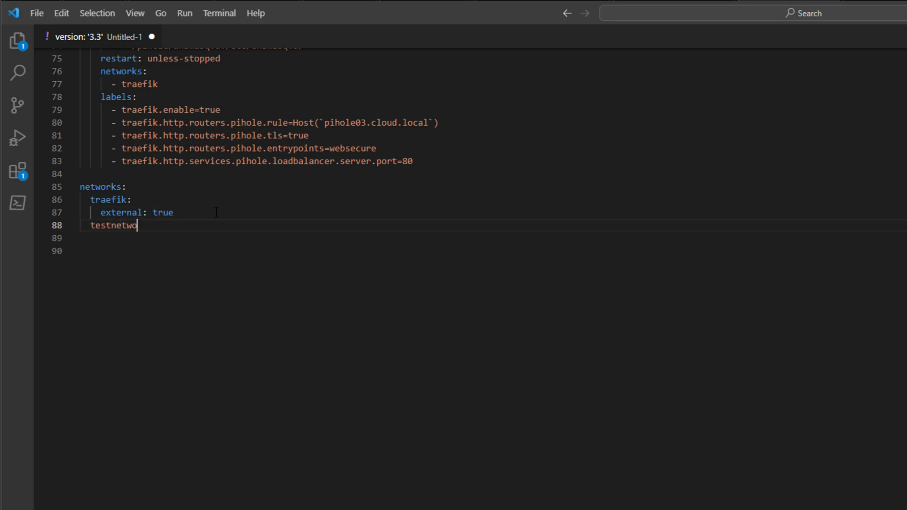
{"action": "type", "text": "rk:"}
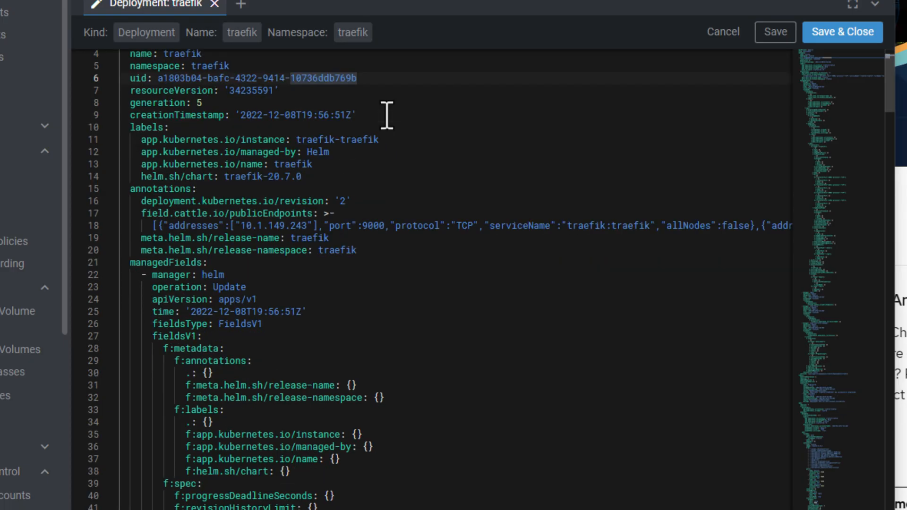
{"action": "scroll", "scroll_direction": "down", "scroll_amount": 3}
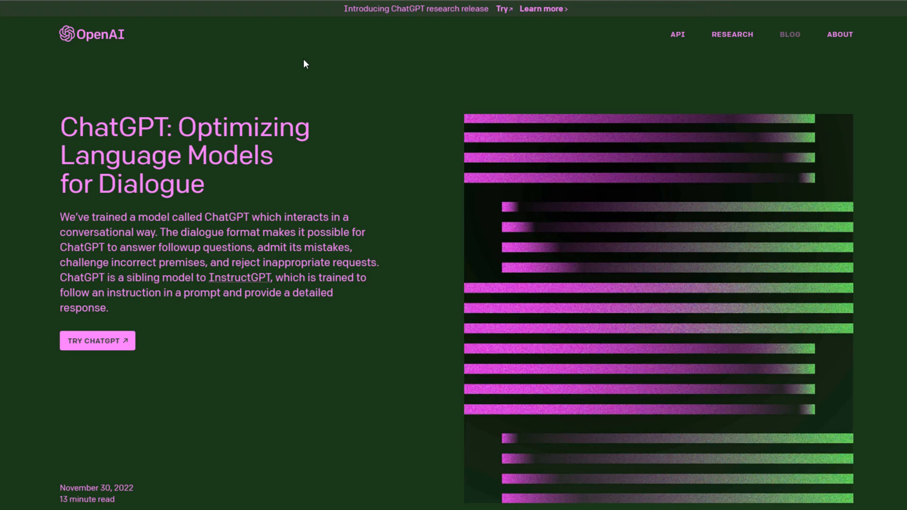
{"action": "scroll", "scroll_direction": "down", "scroll_amount": 3}
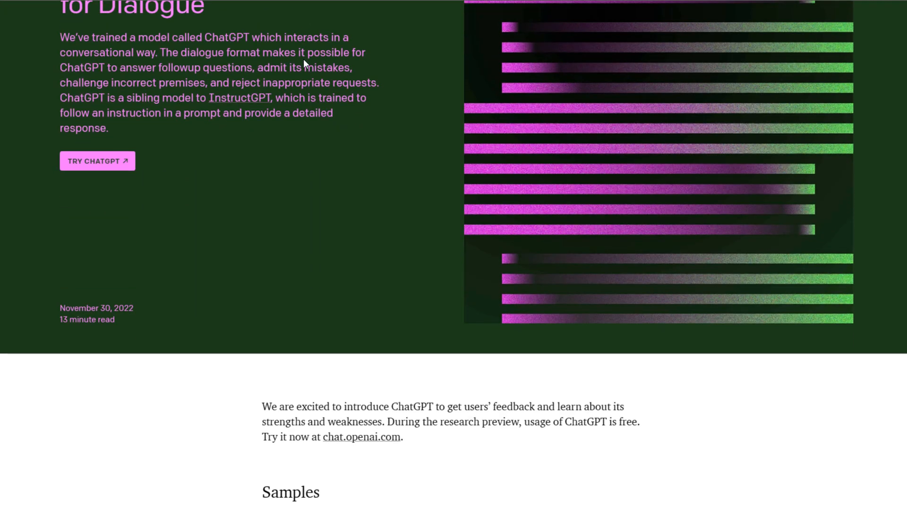
{"action": "scroll", "scroll_direction": "down", "scroll_amount": 3}
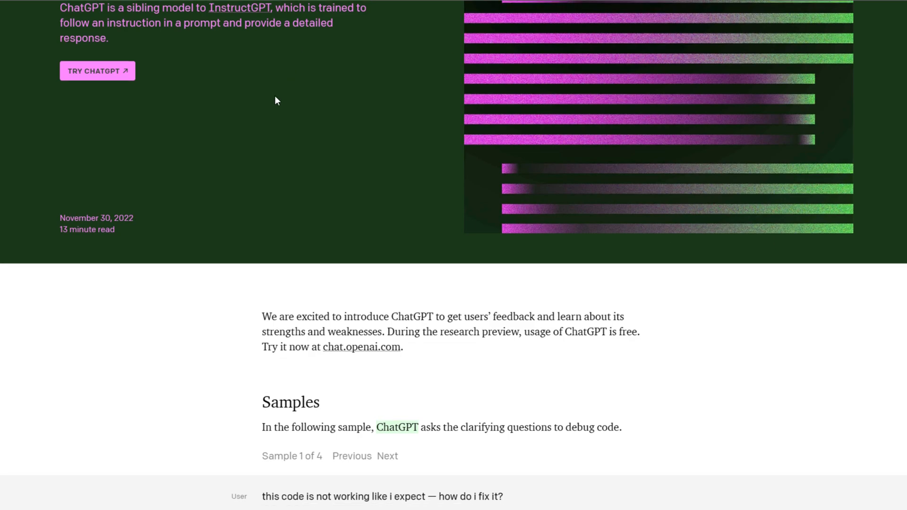
{"action": "scroll", "scroll_direction": "down", "scroll_amount": 3}
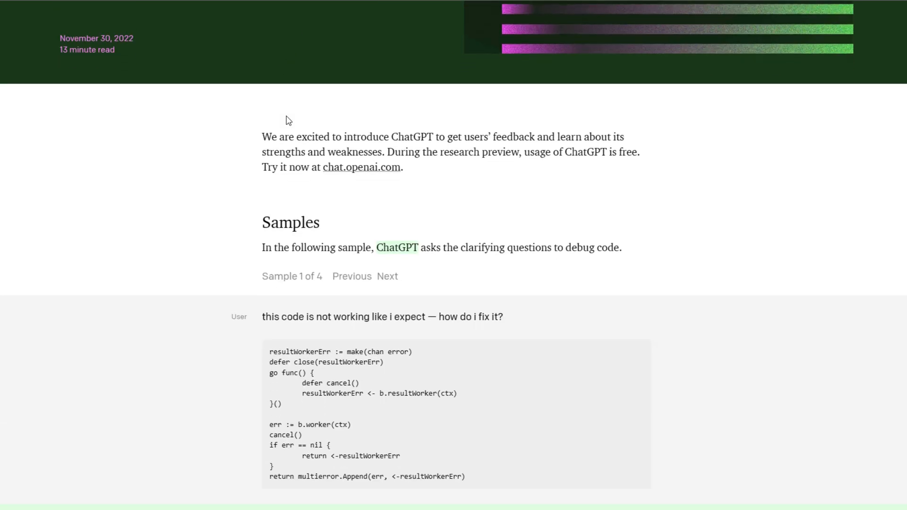
{"action": "scroll", "scroll_direction": "down", "scroll_amount": 3}
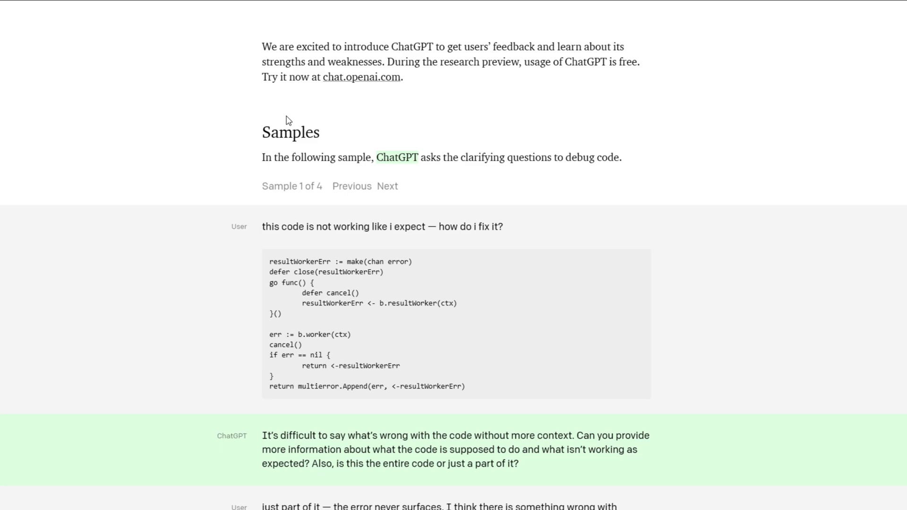
{"action": "scroll", "scroll_direction": "down", "scroll_amount": 3}
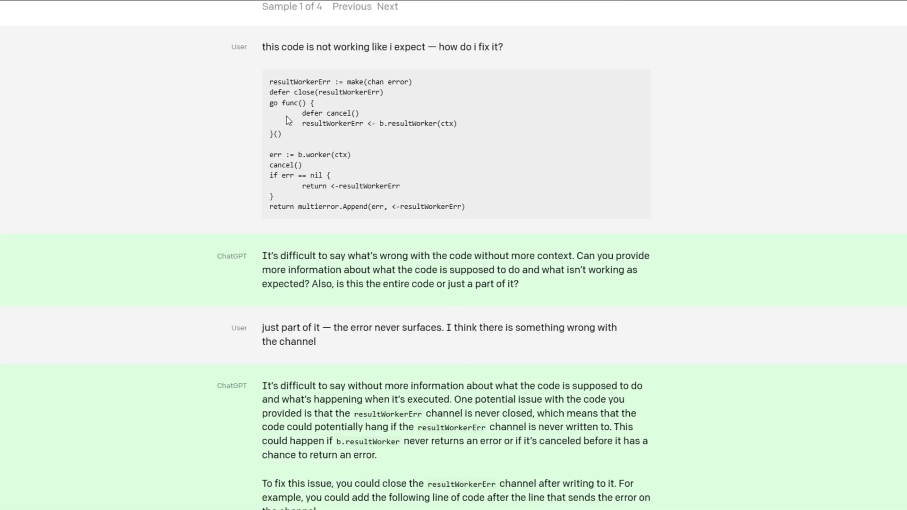
{"action": "scroll", "scroll_direction": "down", "scroll_amount": 3}
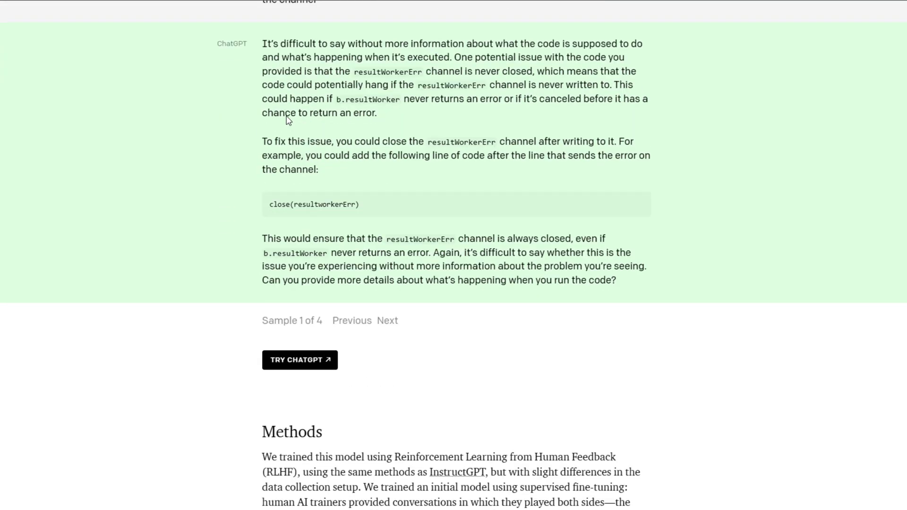
{"action": "scroll", "scroll_direction": "down", "scroll_amount": 3}
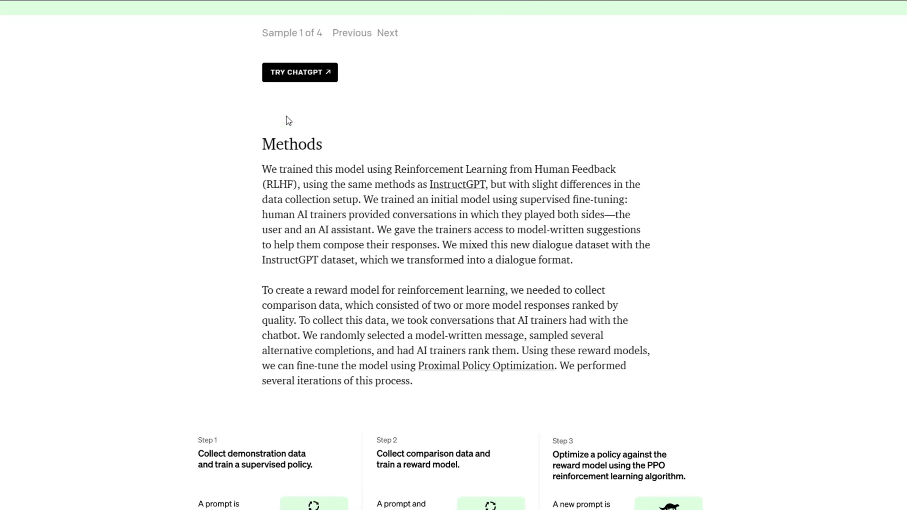
{"action": "scroll", "scroll_direction": "down", "scroll_amount": 3}
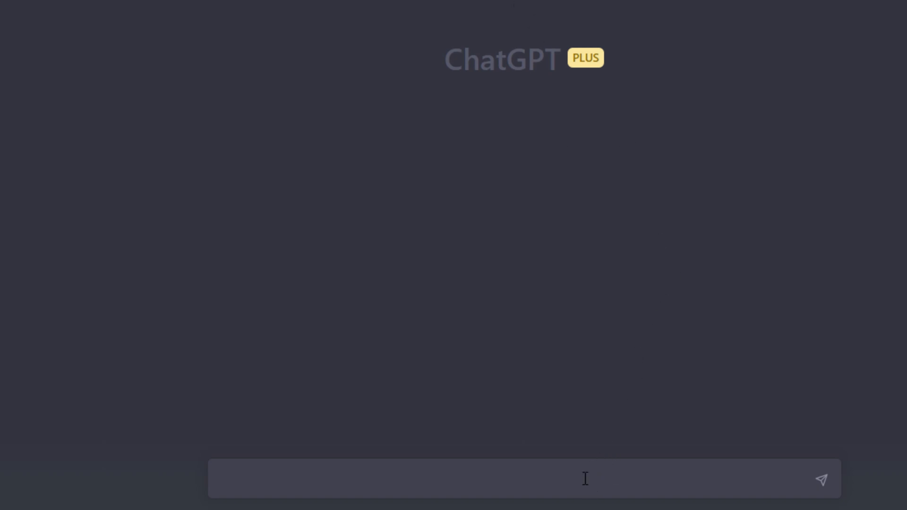
Write the docker-compose.yml request listing the containers and highlight 'Docker network testnetwork'
{"action": "type", "text": "Can you write me a docker-compose.yml file that contains the following containers: pi-hole, uptime-kuma, nginx, unifi network controller, and creates the Docker network testnetwork and attaches each container to that network. Do you understand?"}
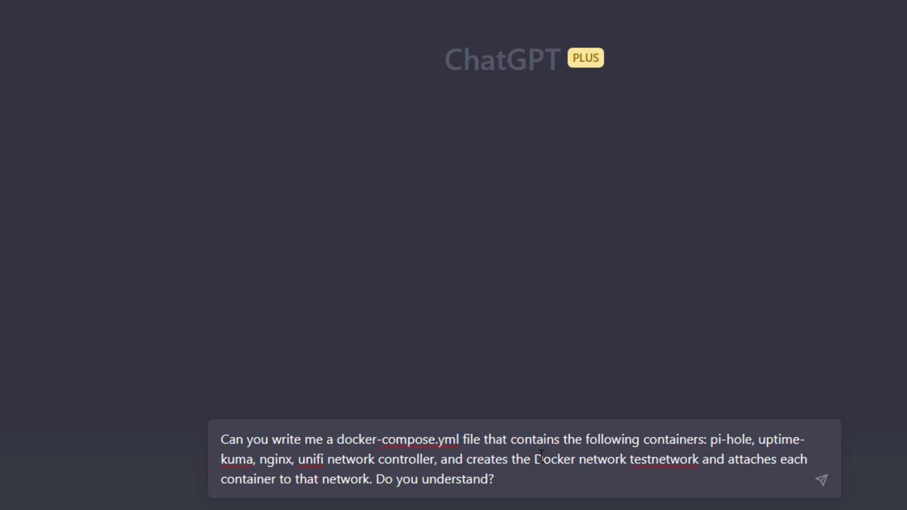
{"action": "left_click_drag", "start_coordinate": [531, 459], "coordinate": [698, 459]}
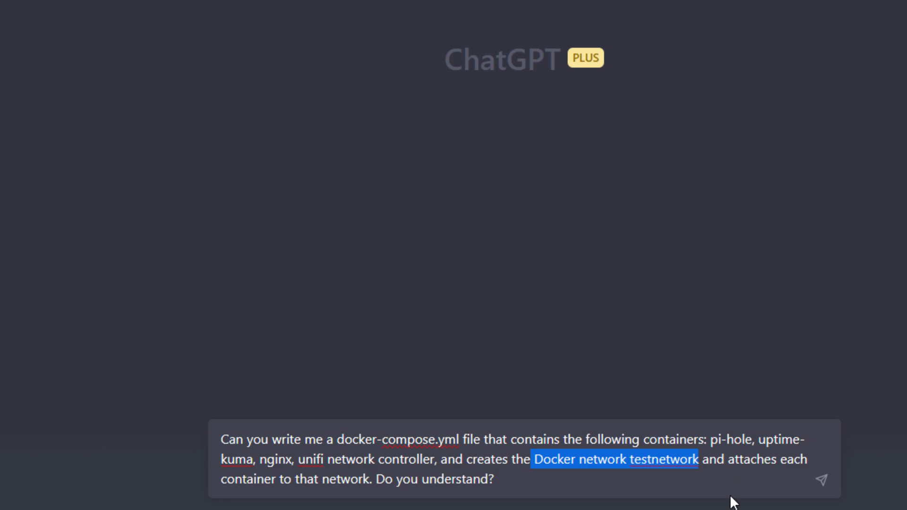
{"action": "left_click", "coordinate": [520, 481]}
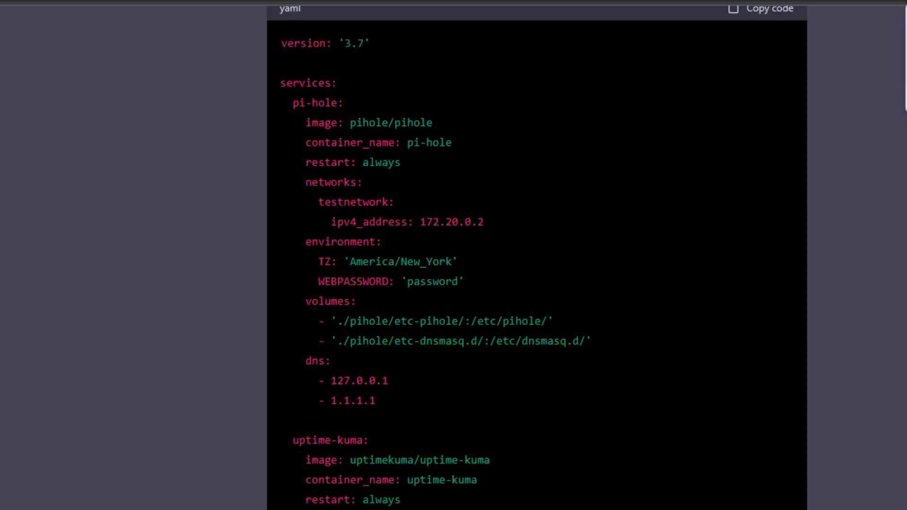
Read through ChatGPT's generated compose file down to the nginx, unifi-controller and testnetwork parts
{"action": "scroll", "scroll_direction": "down", "scroll_amount": 3}
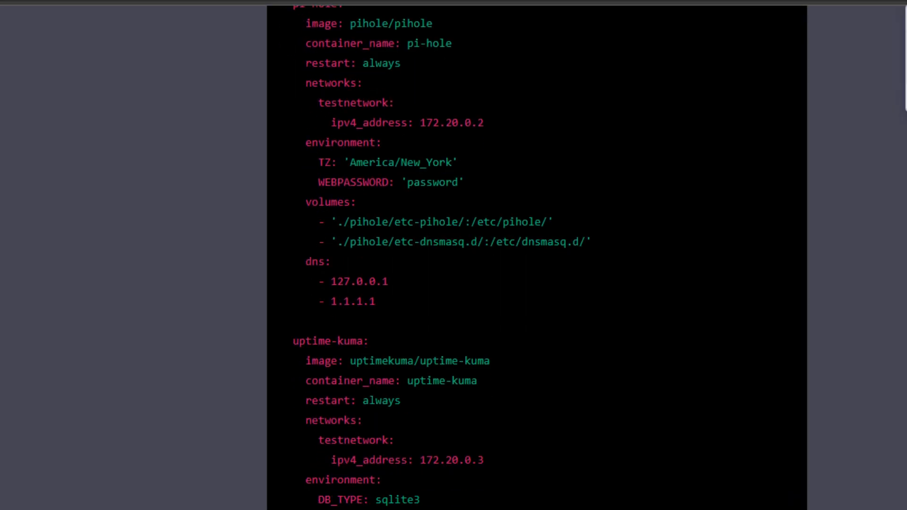
{"action": "scroll", "scroll_direction": "down", "scroll_amount": 3}
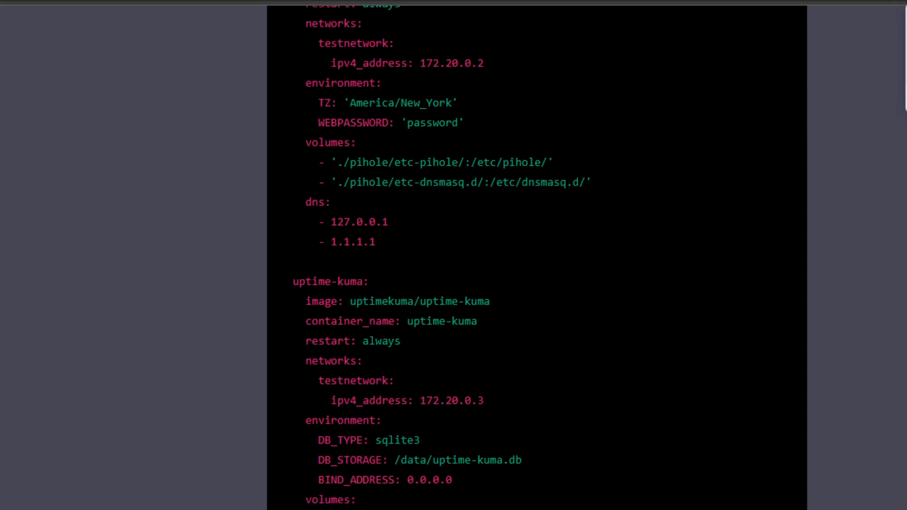
{"action": "scroll", "scroll_direction": "down", "scroll_amount": 3}
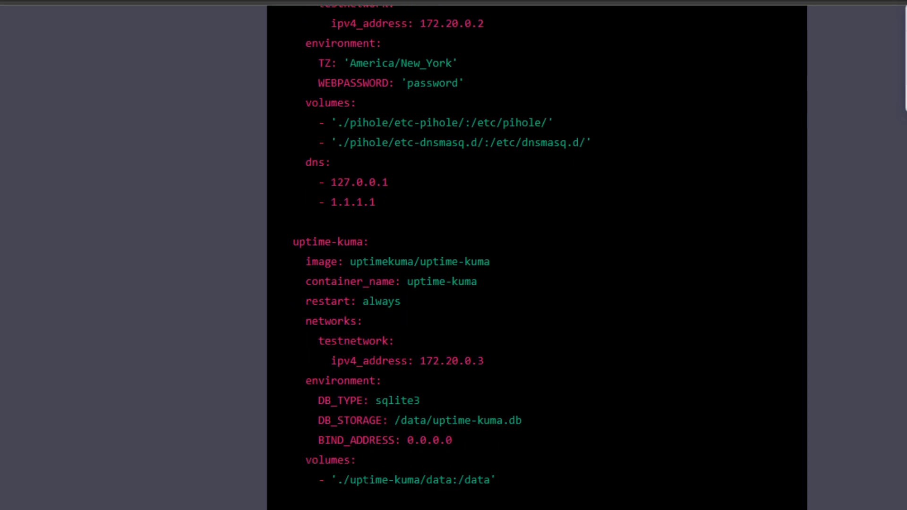
{"action": "scroll", "scroll_direction": "down", "scroll_amount": 3}
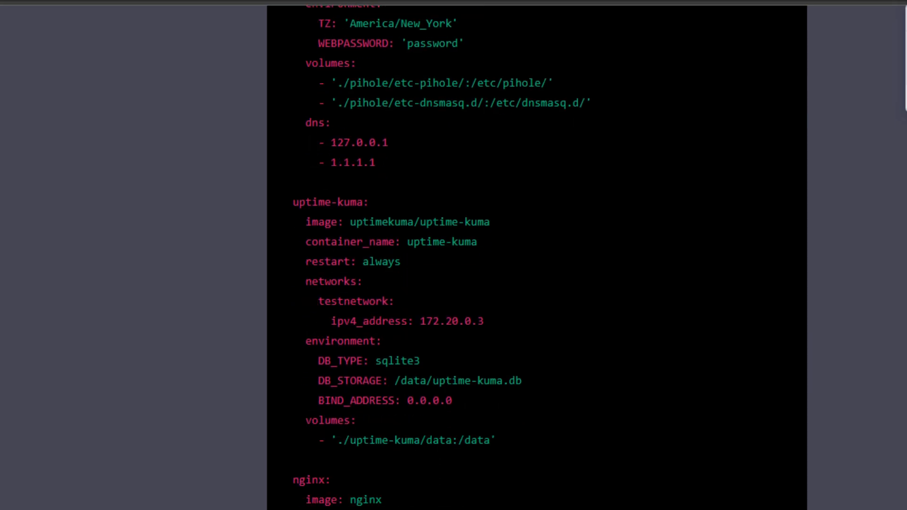
{"action": "scroll", "scroll_direction": "down", "scroll_amount": 3}
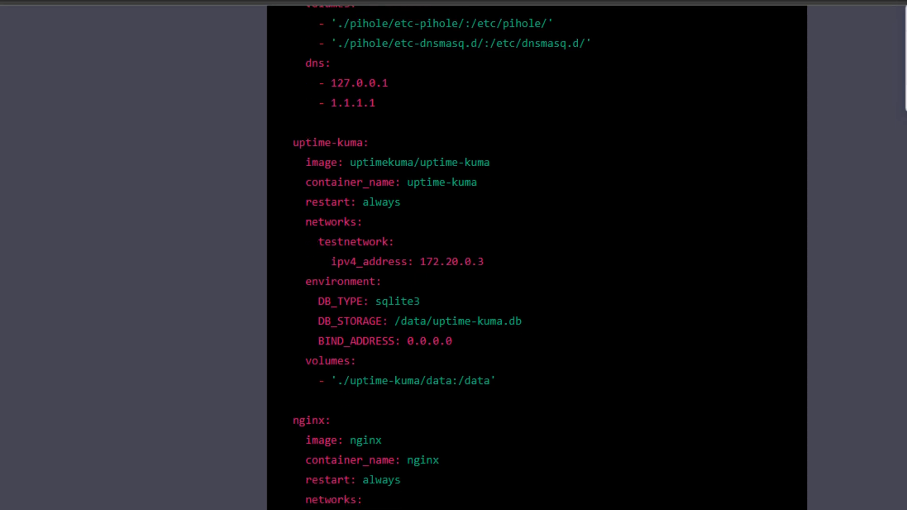
{"action": "scroll", "scroll_direction": "down", "scroll_amount": 3}
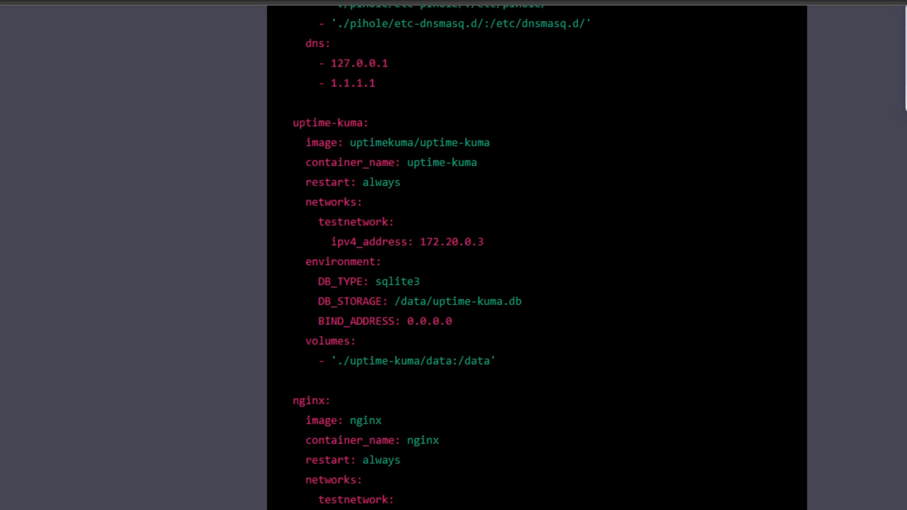
{"action": "scroll", "scroll_direction": "down", "scroll_amount": 3}
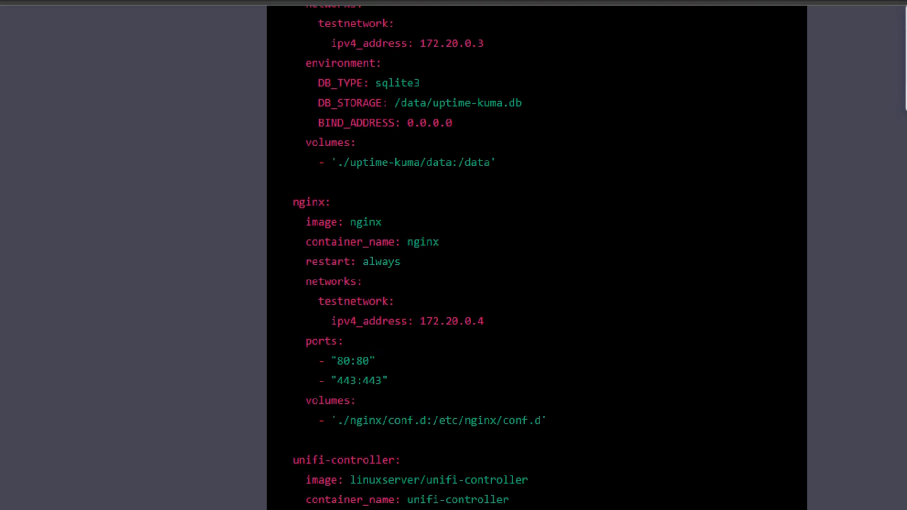
{"action": "scroll", "scroll_direction": "down", "scroll_amount": 3}
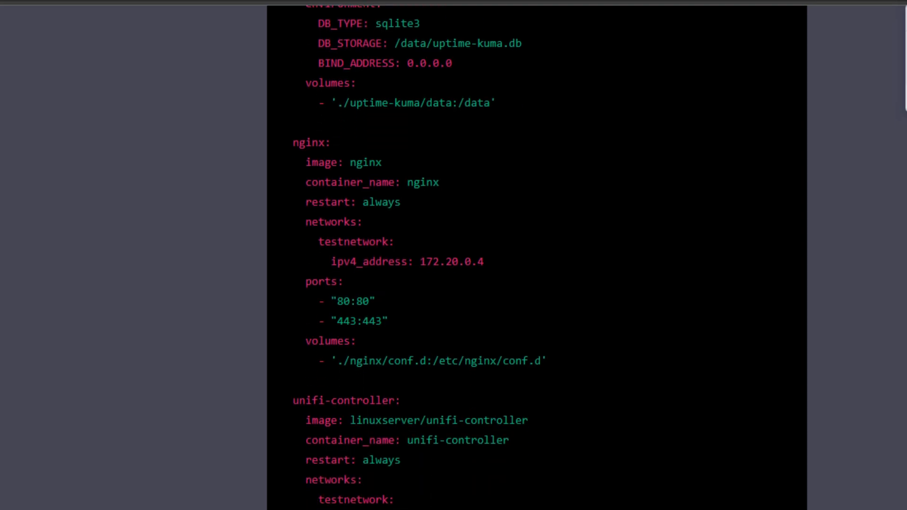
{"action": "scroll", "scroll_direction": "down", "scroll_amount": 3}
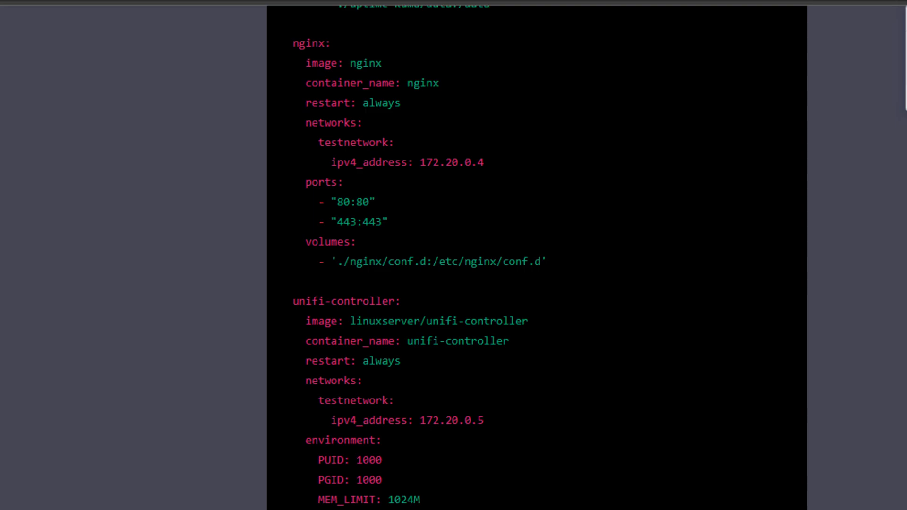
{"action": "scroll", "scroll_direction": "down", "scroll_amount": 3}
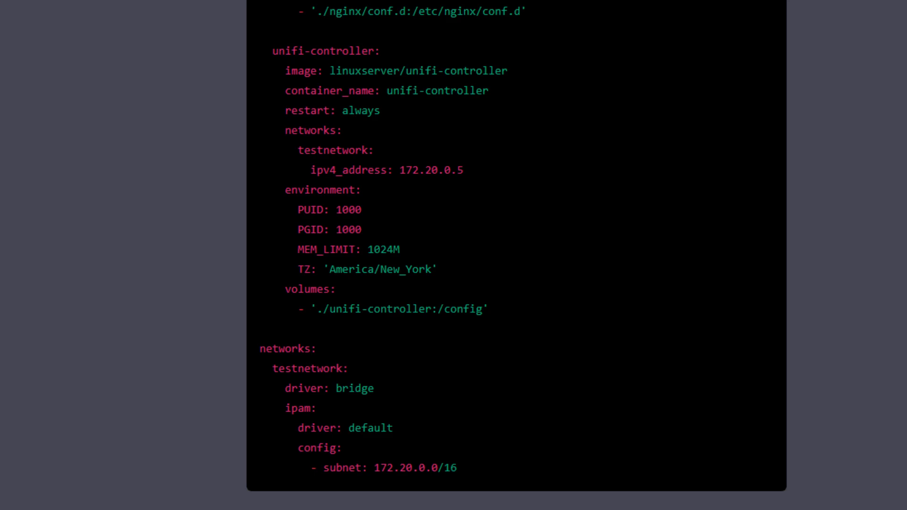
{"action": "mouse_move", "coordinate": [480, 463]}
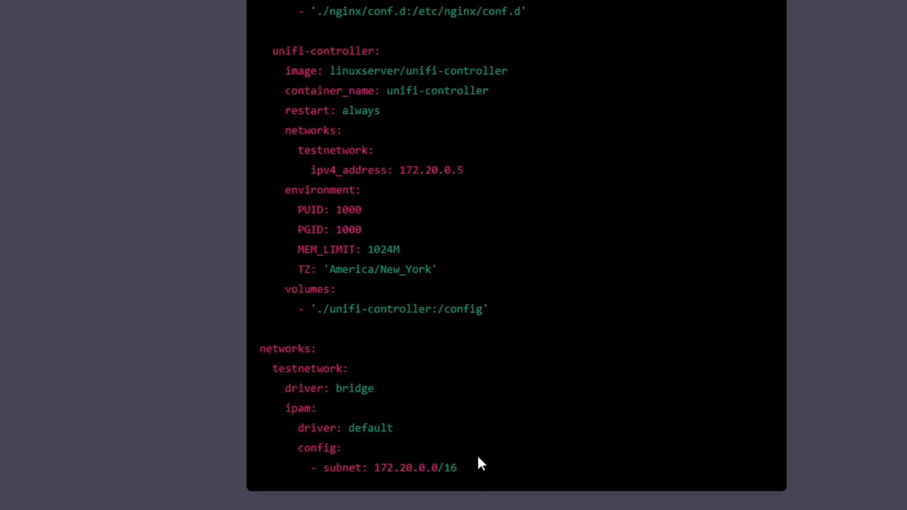
Copy the generated docker-compose YAML block with Copy code
{"action": "left_click_drag", "start_coordinate": [260, 348], "coordinate": [374, 389]}
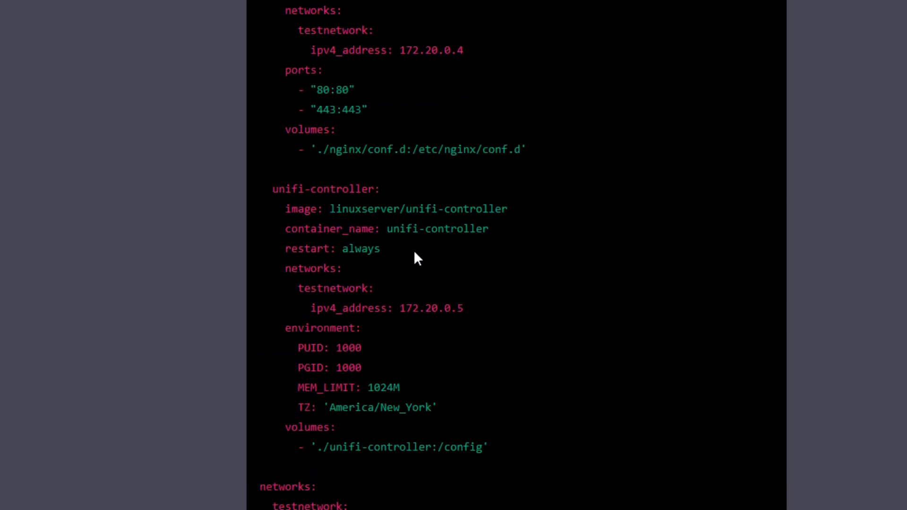
{"action": "double_click", "coordinate": [334, 288]}
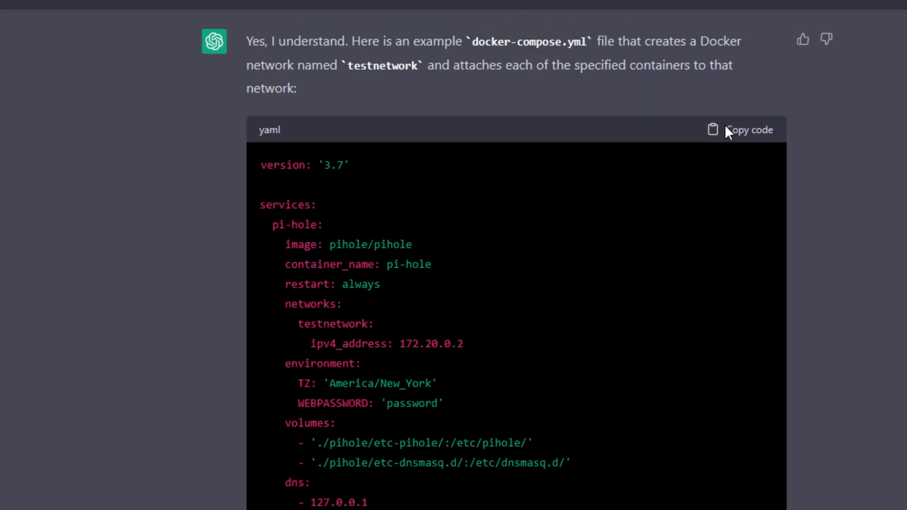
{"action": "left_click", "coordinate": [749, 129]}
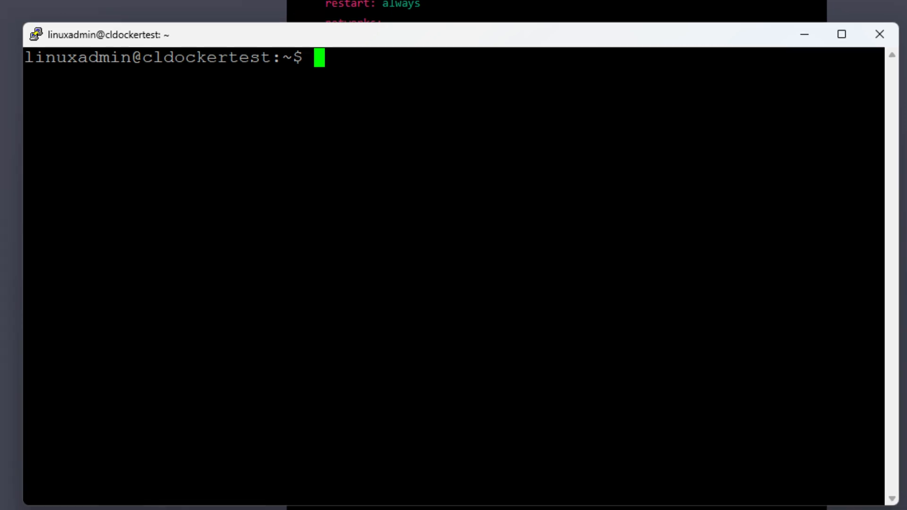
Create docker-compose.yml in nano with the pasted compose configuration and save it
{"action": "type", "text": "nano docker-"}
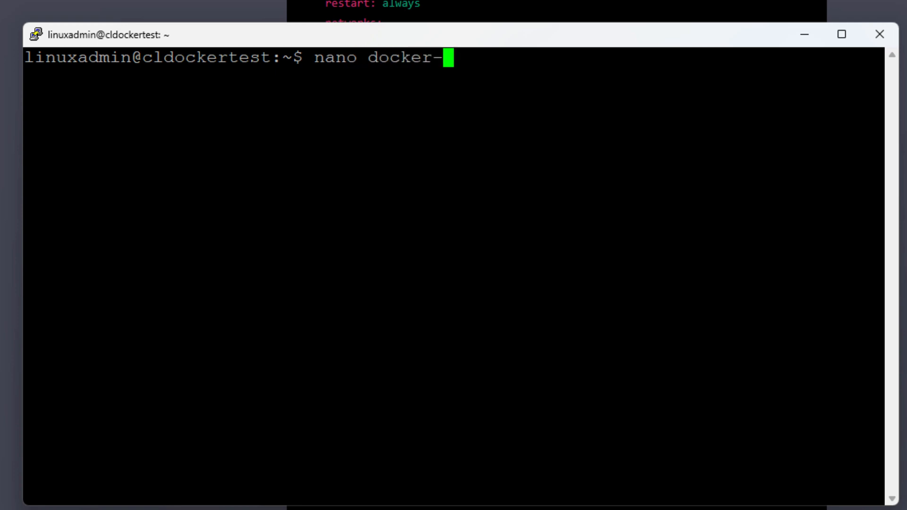
{"action": "type", "text": "compose.yml"}
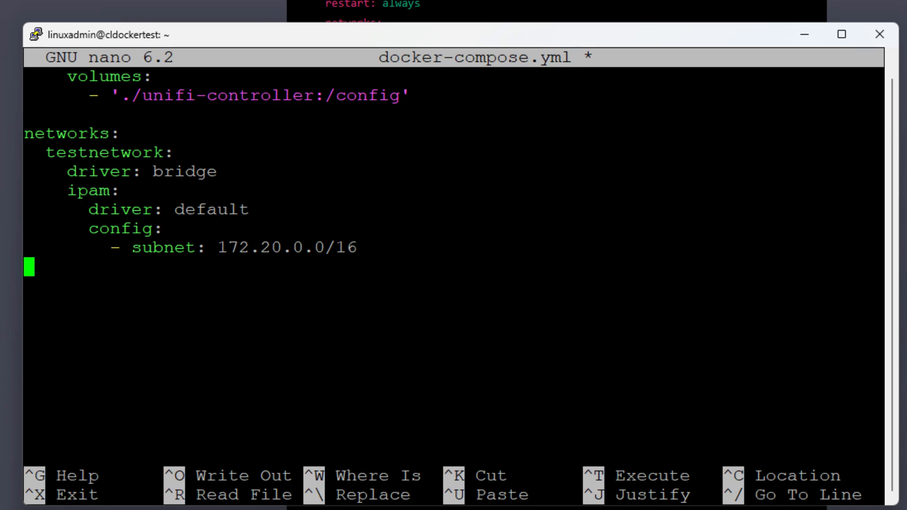
{"action": "key", "text": "ctrl+x"}
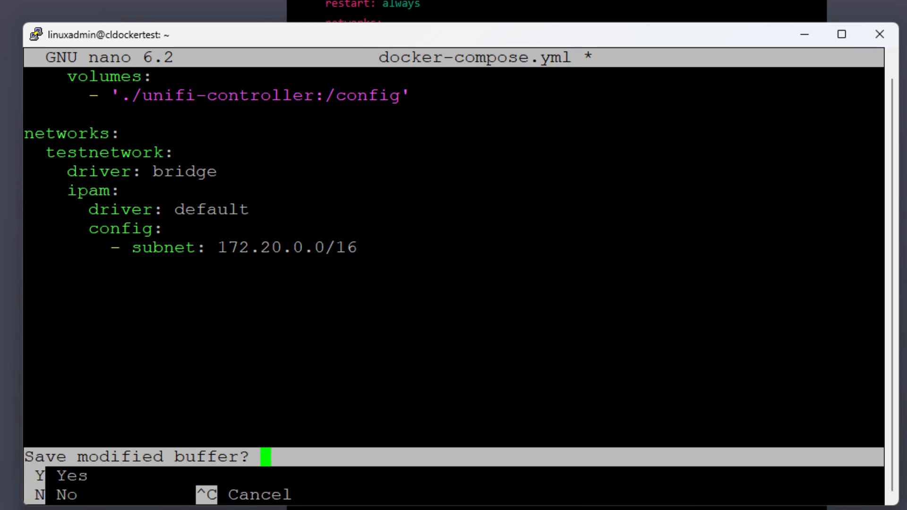
{"action": "key", "text": "n"}
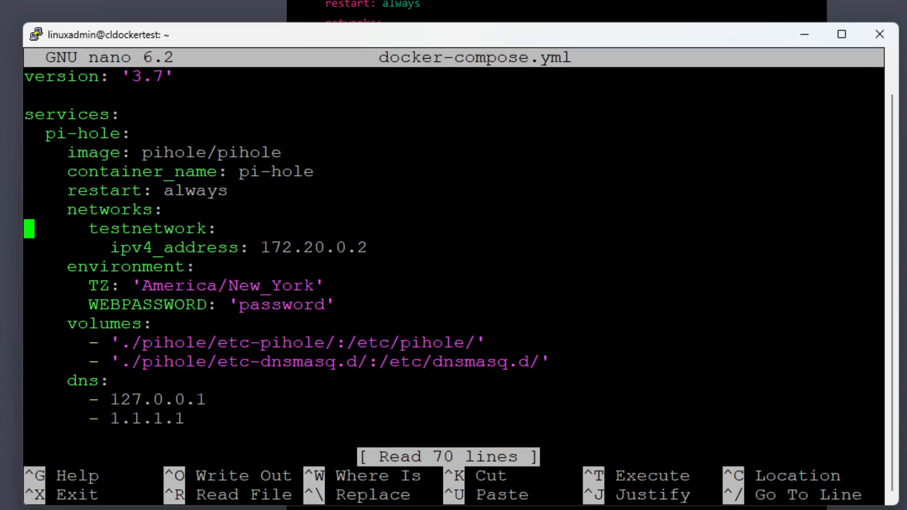
Review the saved docker-compose.yml contents and exit nano back to the prompt
{"action": "scroll", "scroll_direction": "down", "scroll_amount": 3}
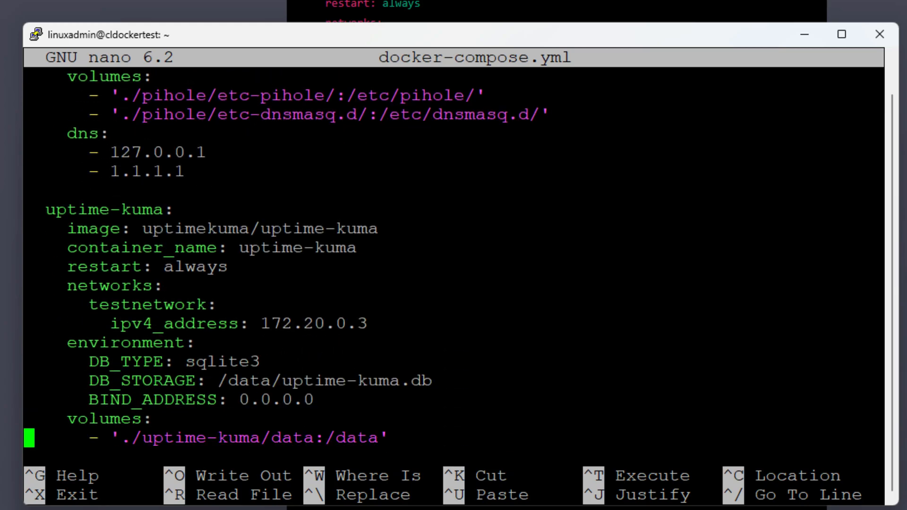
{"action": "scroll", "scroll_direction": "down", "scroll_amount": 3}
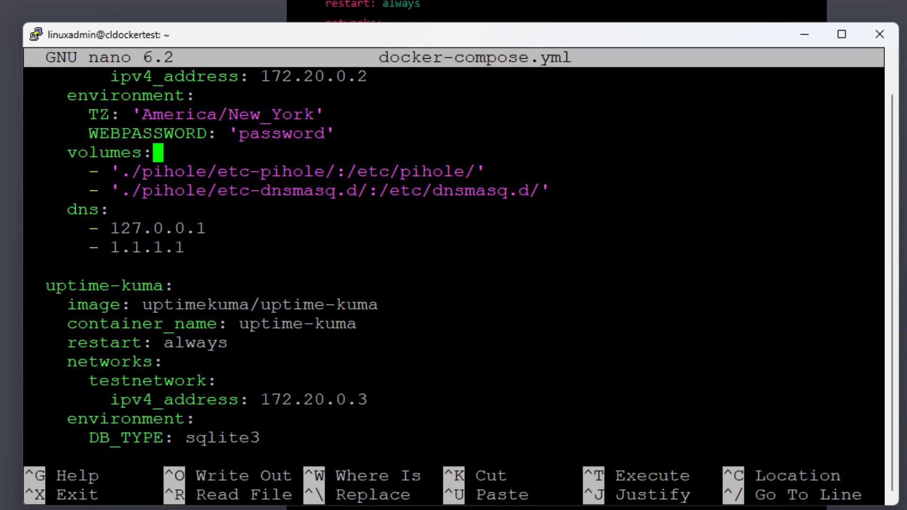
{"action": "scroll", "scroll_direction": "down", "scroll_amount": 3}
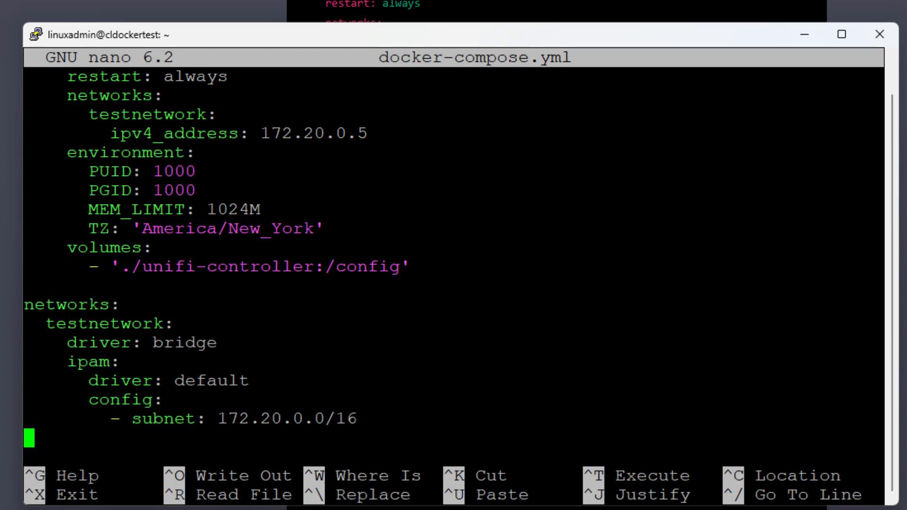
{"action": "key", "text": "ctrl+x"}
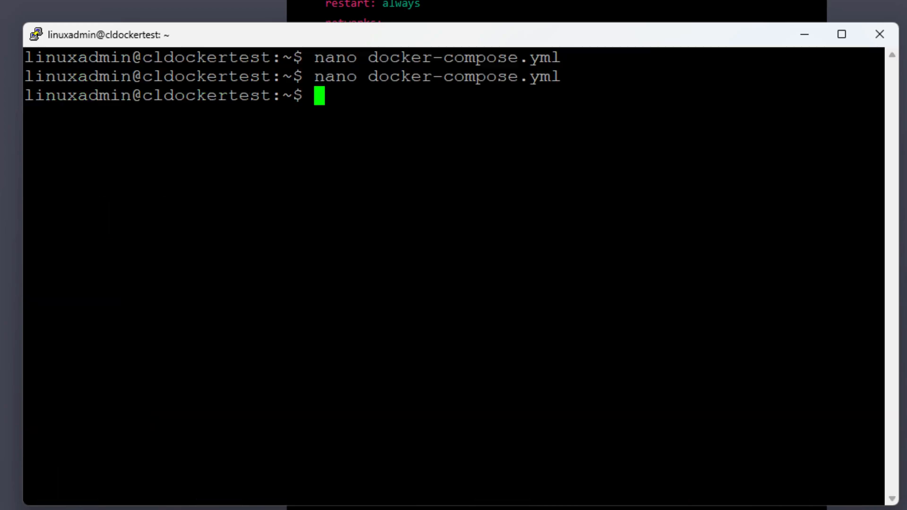
Run docker-compose up -d and answer y to continue with the new uptime-kuma image
{"action": "type", "text": "docker-co"}
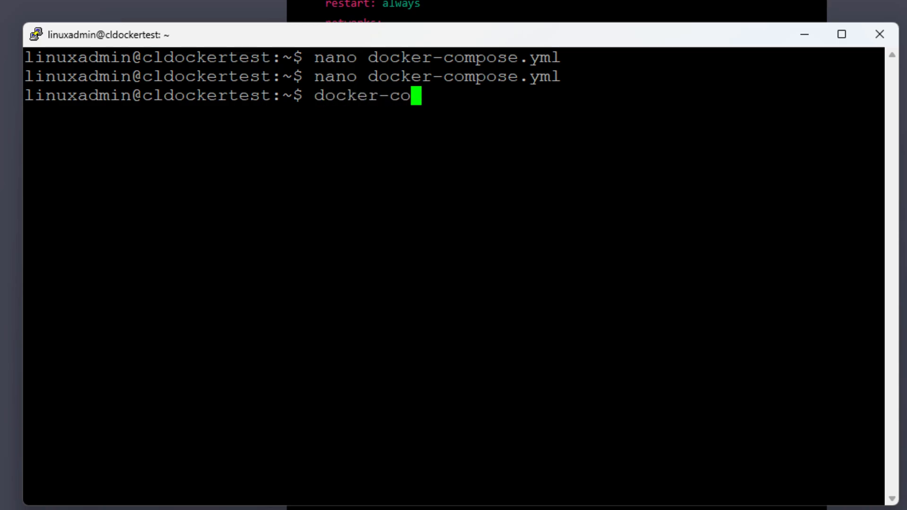
{"action": "type", "text": "mpose"}
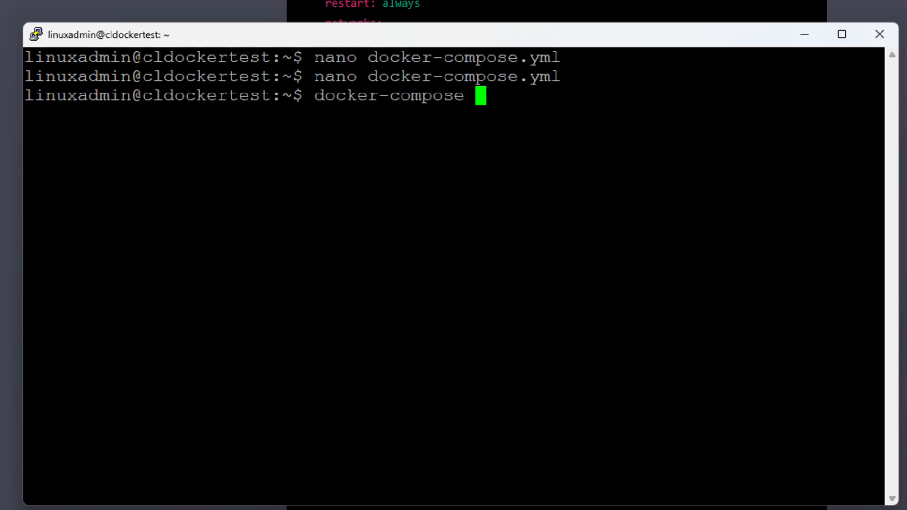
{"action": "type", "text": "up -d"}
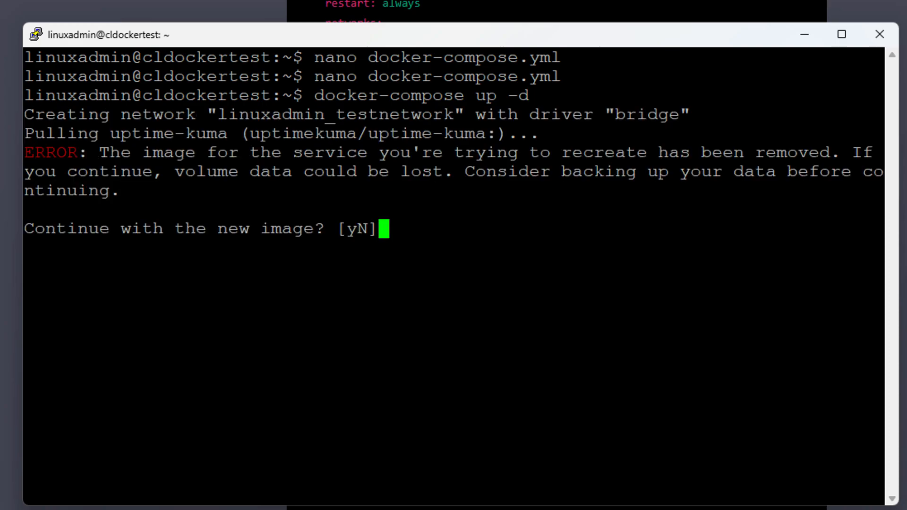
{"action": "type", "text": "y"}
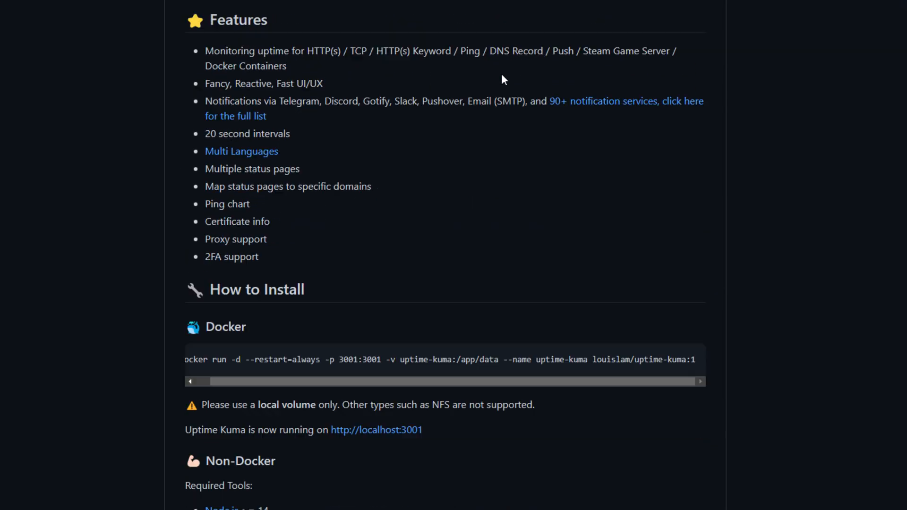
Select the louislam/uptime-kuma:1 image name in the Uptime Kuma README's Docker install command
{"action": "scroll", "scroll_direction": "down", "scroll_amount": 3}
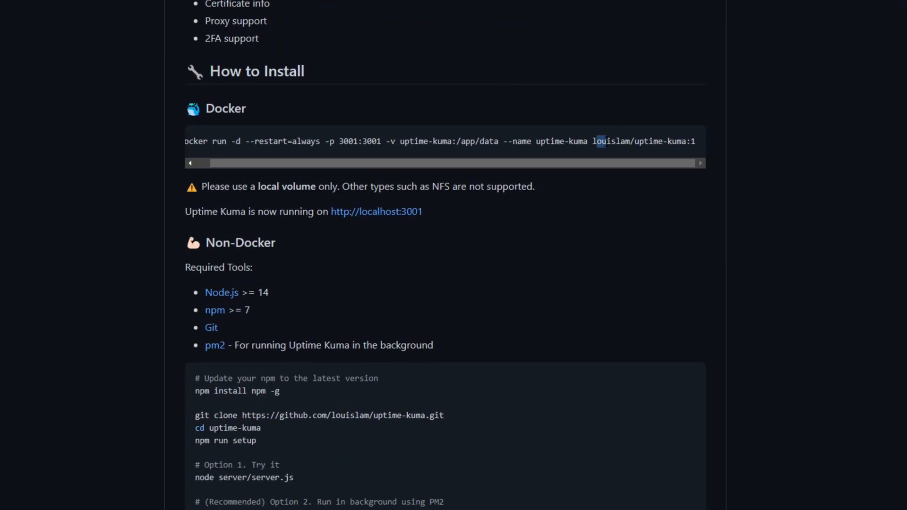
{"action": "left_click_drag", "start_coordinate": [604, 140], "coordinate": [657, 140]}
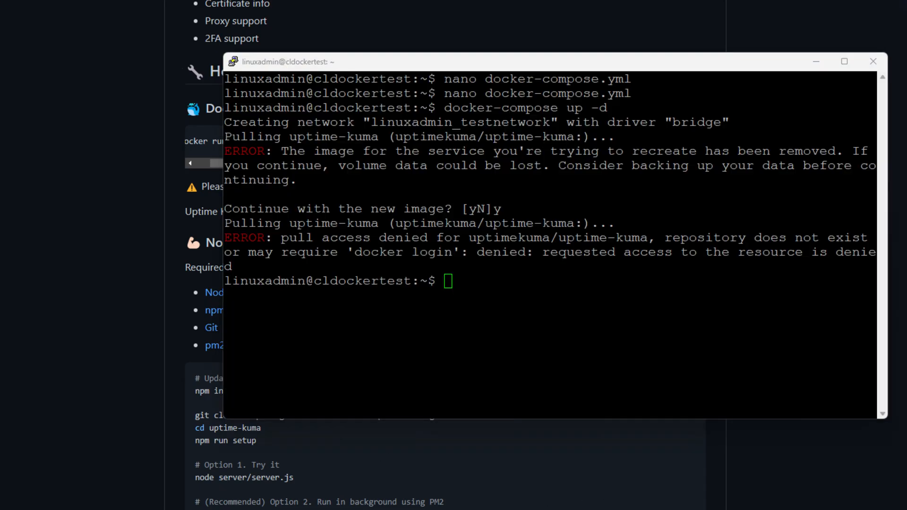
Replace the uptime-kuma image in docker-compose.yml with louislam/uptime-kuma:1
{"action": "type", "text": "nano docker-compose.yml"}
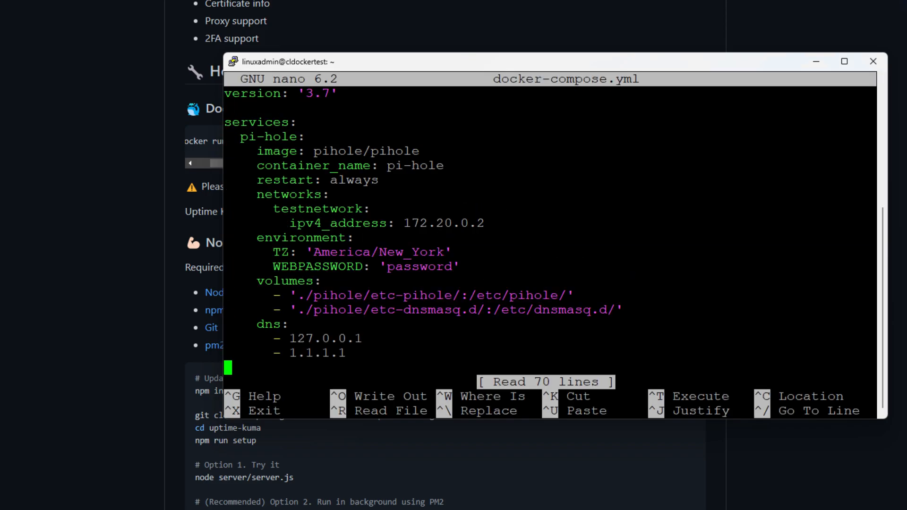
{"action": "scroll", "scroll_direction": "down", "scroll_amount": 3}
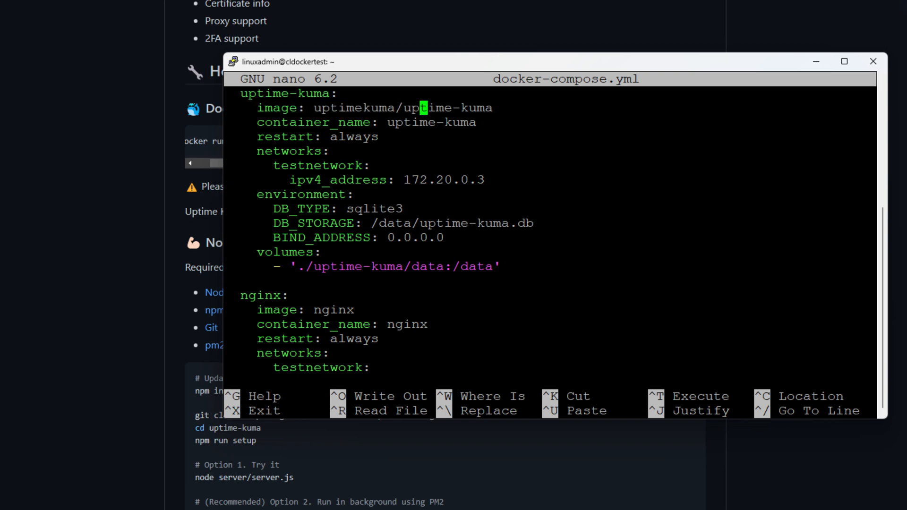
{"action": "key", "text": "Delete"}
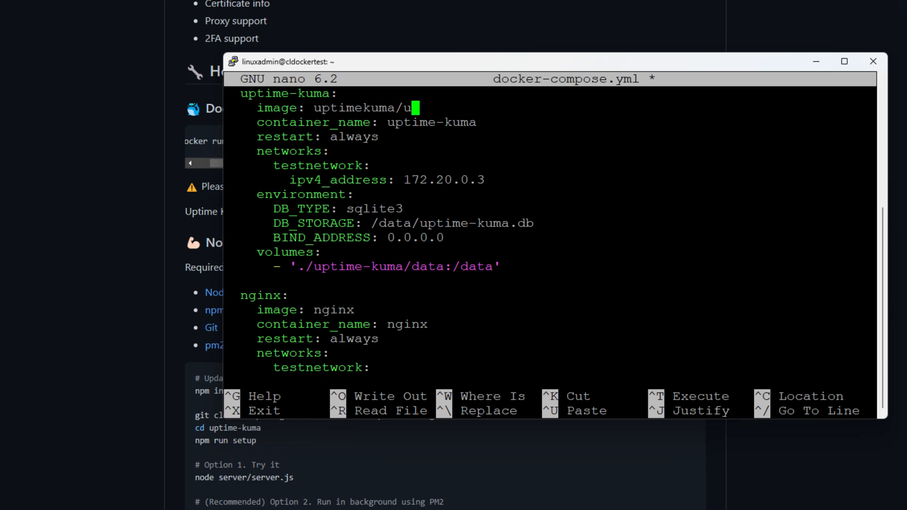
{"action": "type", "text": "louislam/uptime-kuma:1"}
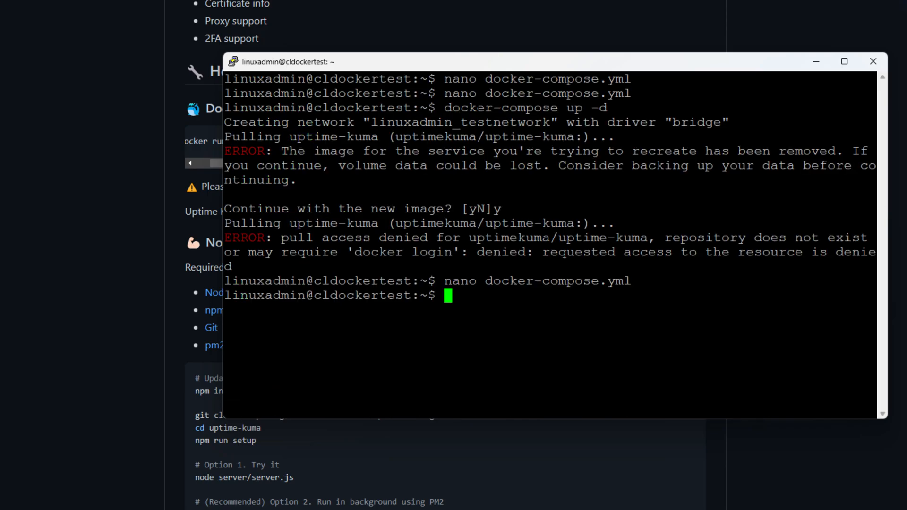
Bring the stack up with docker-compose up -d and check the containers with docker-compose ps
{"action": "type", "text": "docker-compose up -d"}
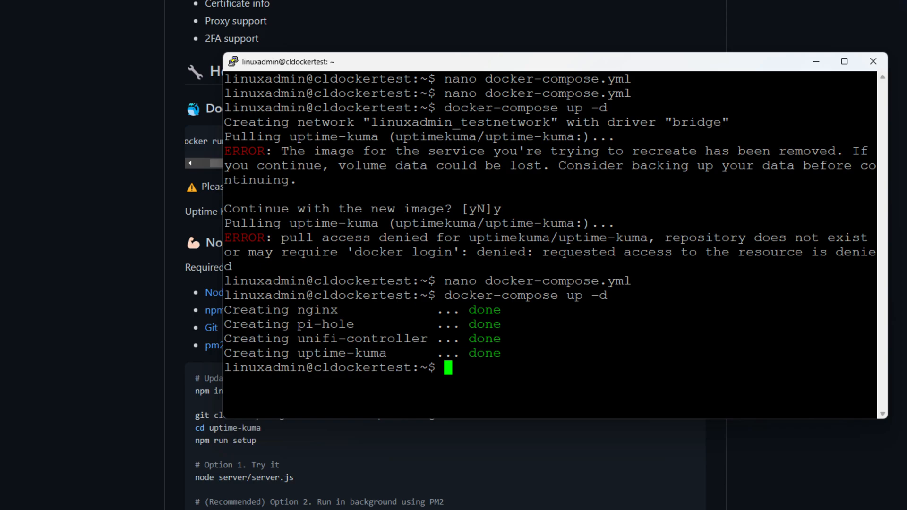
{"action": "type", "text": "docker-compose ps"}
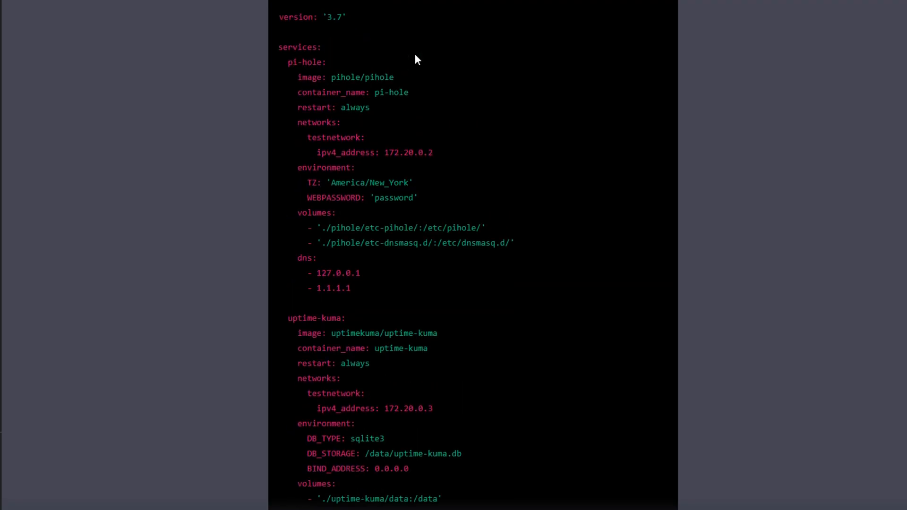
{"action": "scroll", "scroll_direction": "down", "scroll_amount": 3}
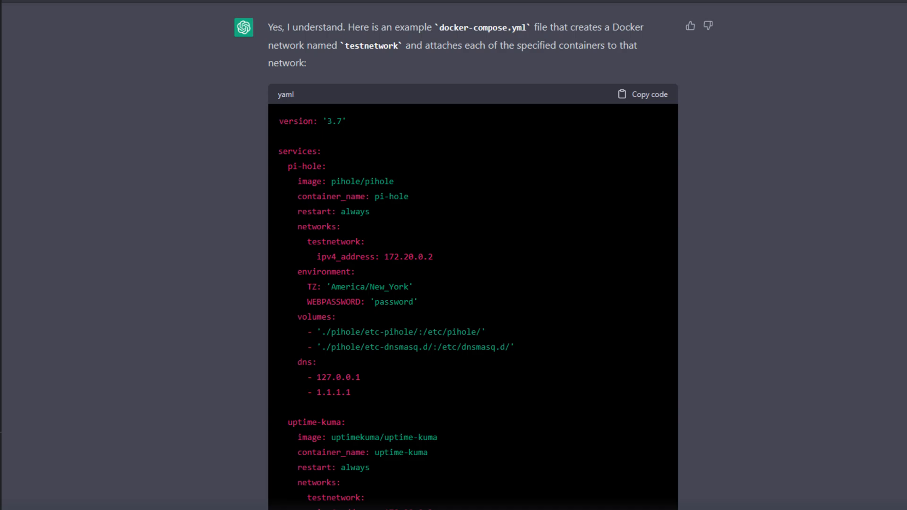
{"action": "scroll", "scroll_direction": "down", "scroll_amount": 3}
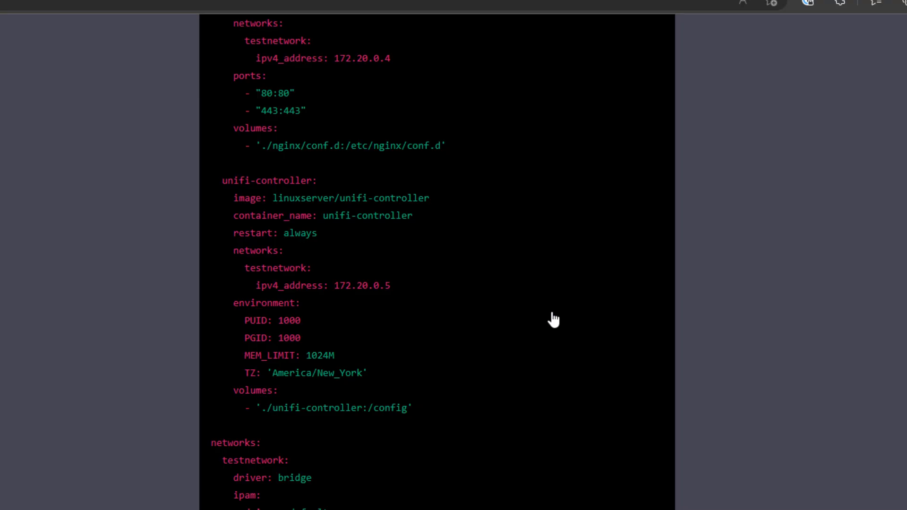
{"action": "mouse_move", "coordinate": [482, 332]}
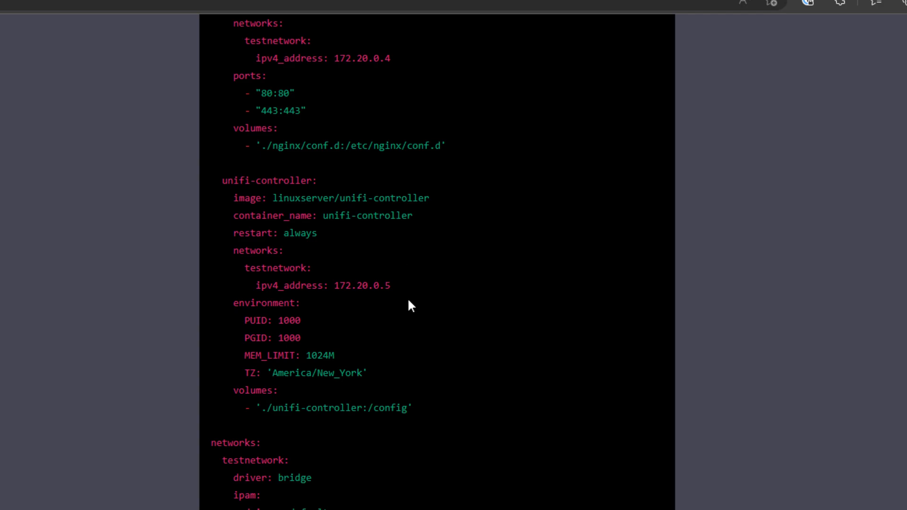
{"action": "mouse_move", "coordinate": [782, 460]}
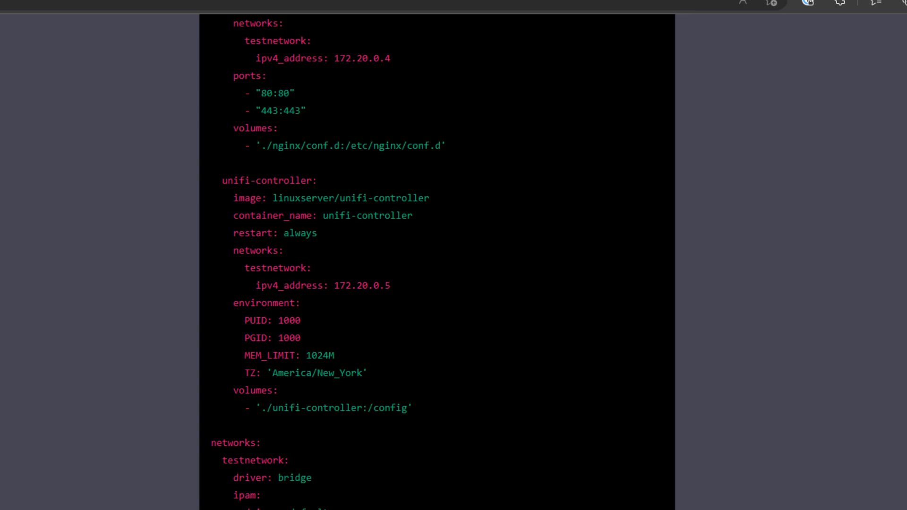
{"action": "scroll", "scroll_direction": "down", "scroll_amount": 3}
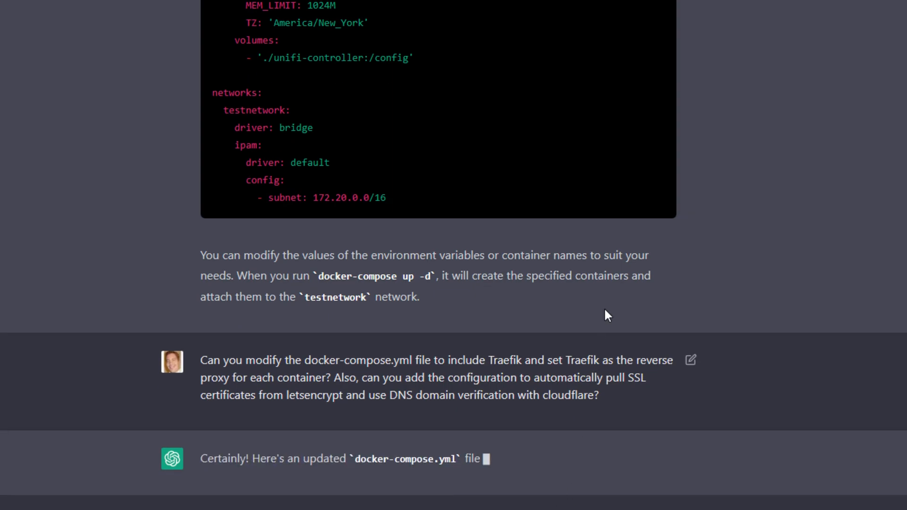
Scroll ChatGPT's updated compose reply down to the pi-hole Traefik labels
{"action": "scroll", "scroll_direction": "down", "scroll_amount": 3}
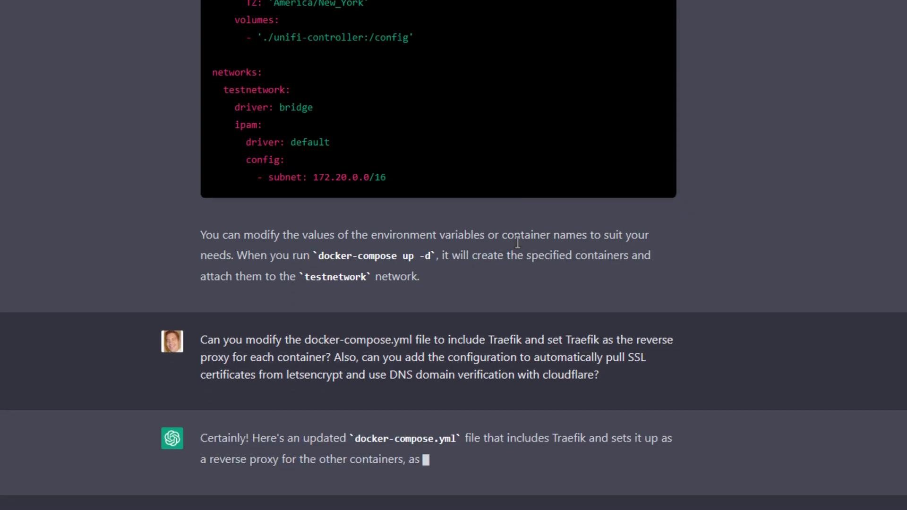
{"action": "scroll", "scroll_direction": "down", "scroll_amount": 3}
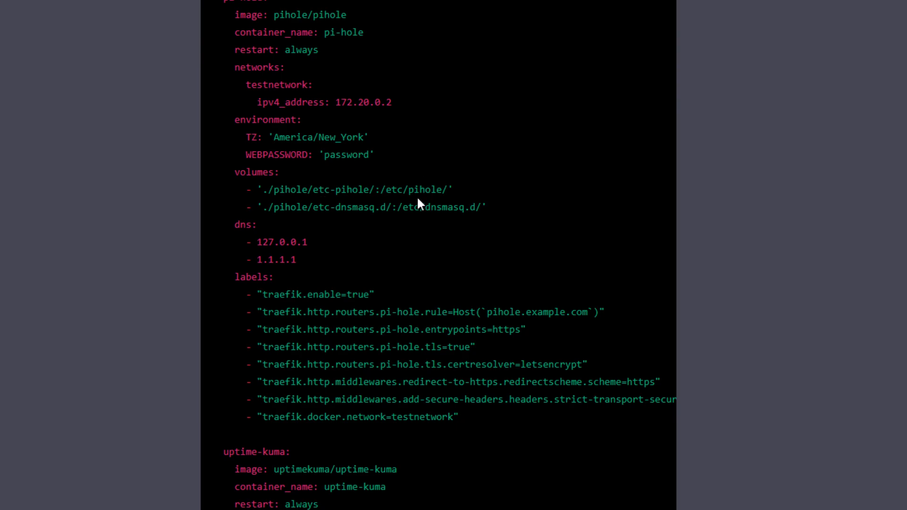
{"action": "mouse_move", "coordinate": [571, 171]}
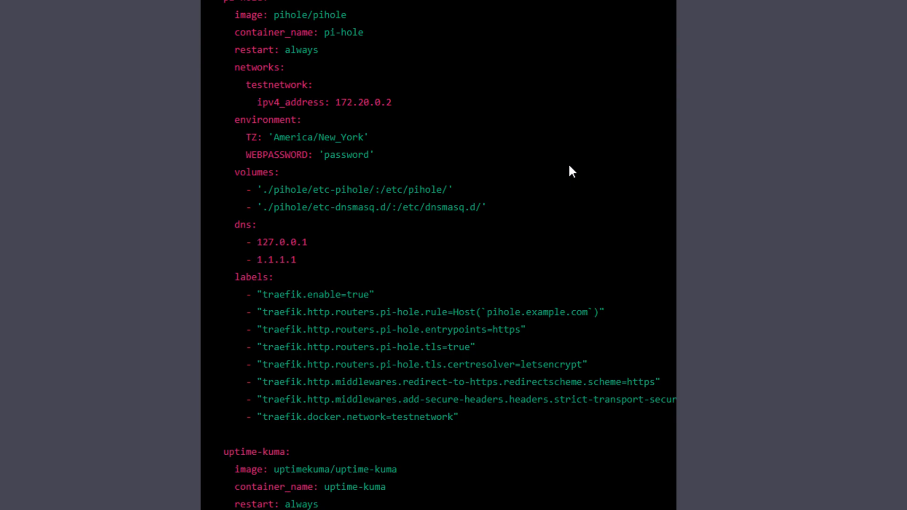
{"action": "mouse_move", "coordinate": [548, 216]}
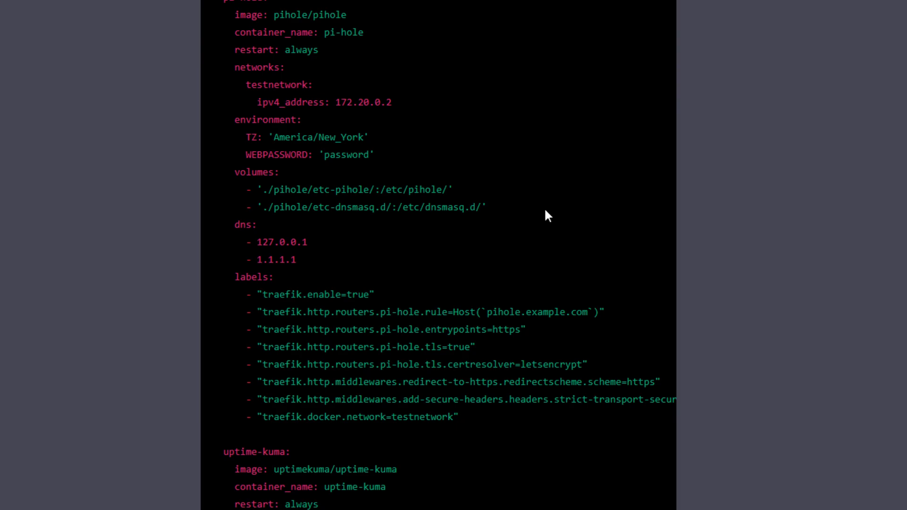
{"action": "mouse_move", "coordinate": [380, 191]}
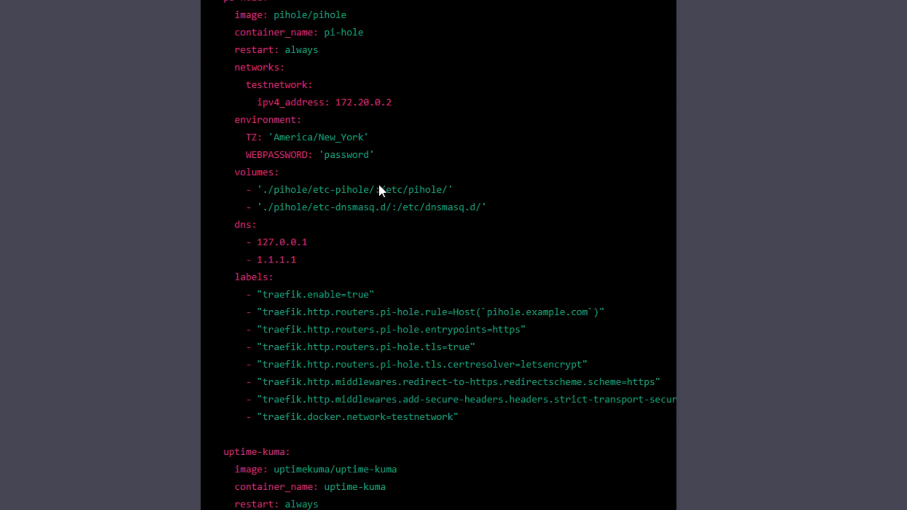
{"action": "mouse_move", "coordinate": [391, 240]}
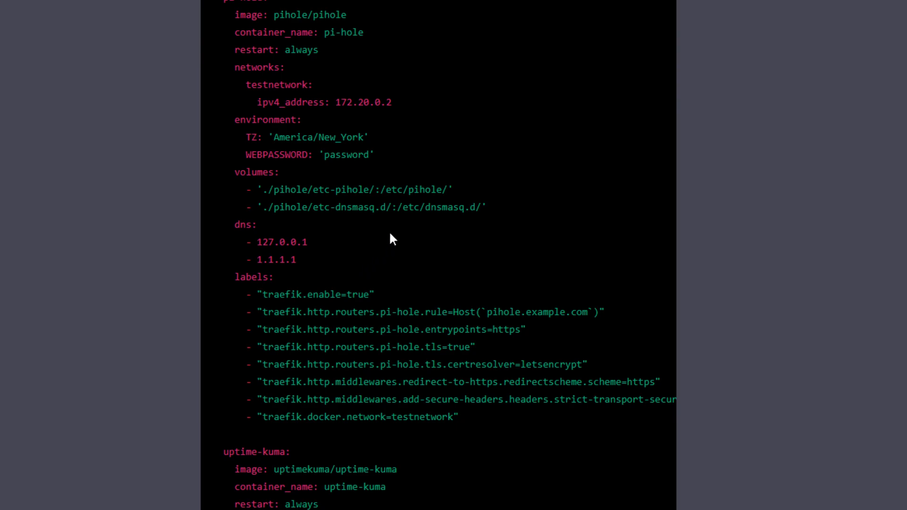
{"action": "mouse_move", "coordinate": [370, 261]}
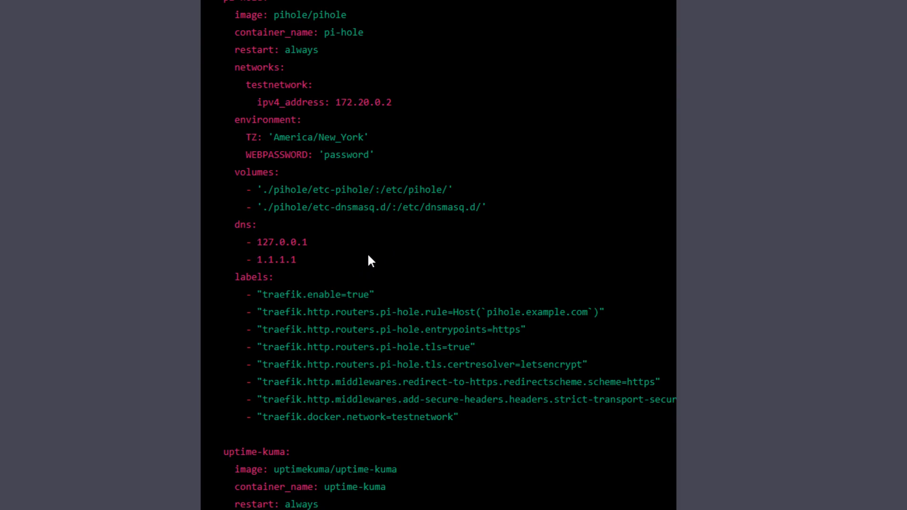
{"action": "scroll", "scroll_direction": "down", "scroll_amount": 3}
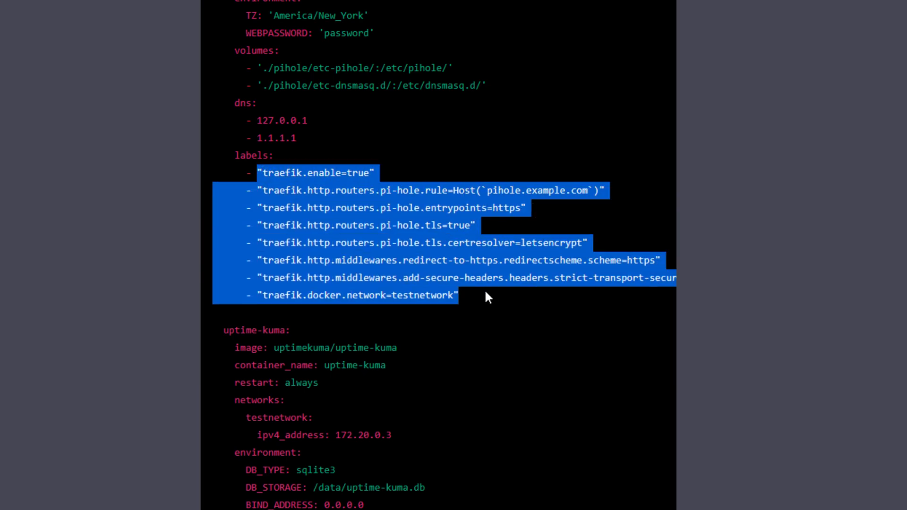
{"action": "left_click", "coordinate": [589, 190]}
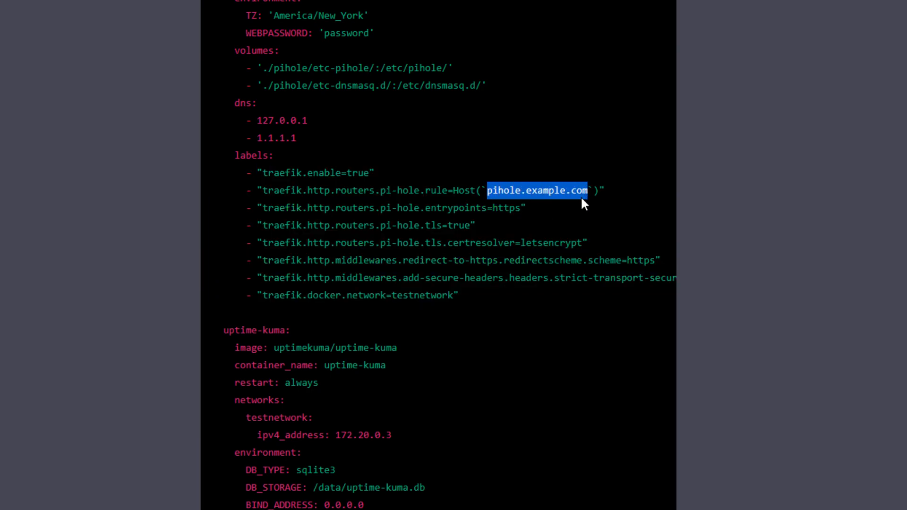
{"action": "double_click", "coordinate": [554, 243]}
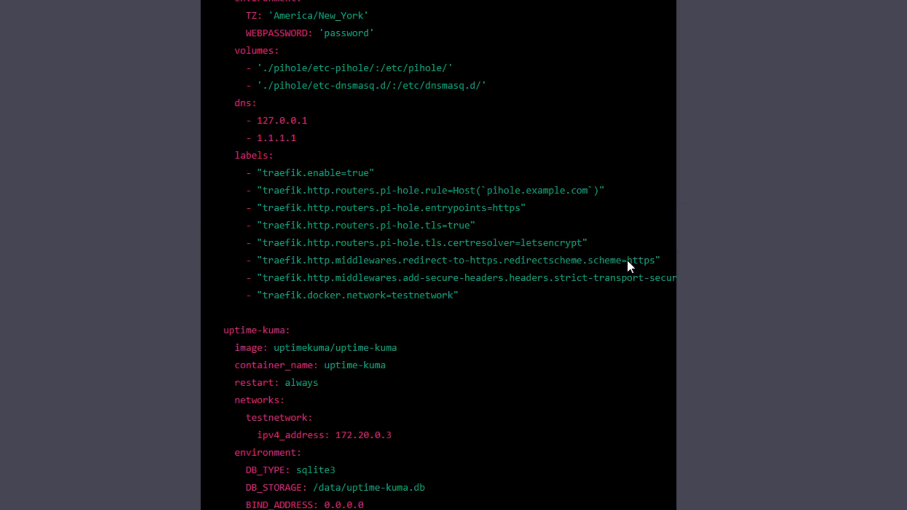
{"action": "double_click", "coordinate": [640, 260]}
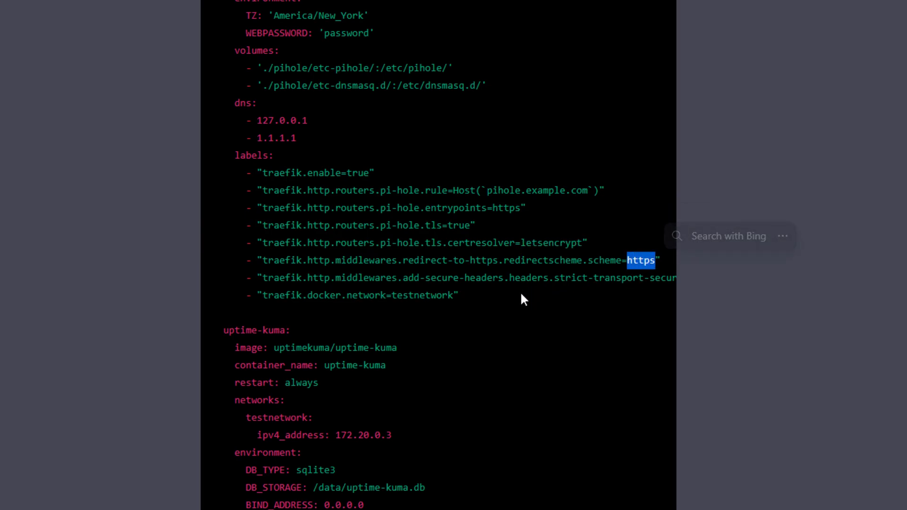
{"action": "double_click", "coordinate": [422, 295]}
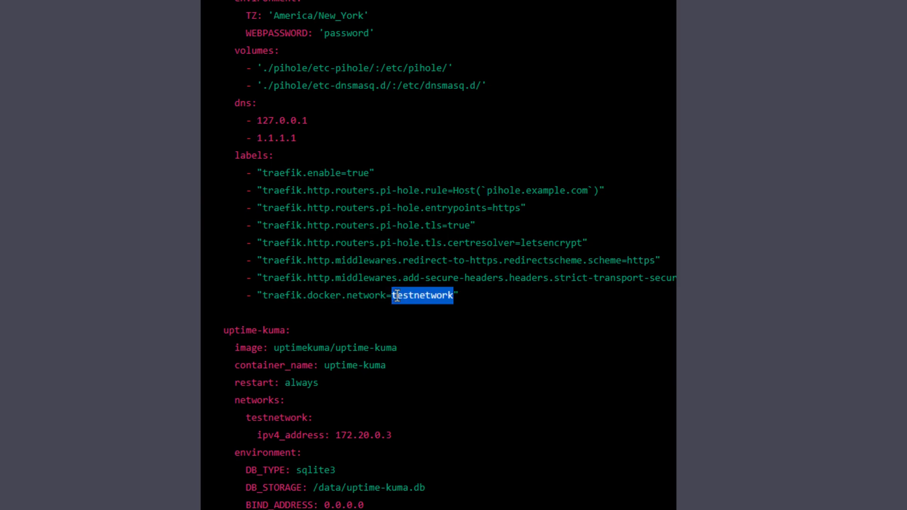
{"action": "scroll", "scroll_direction": "down", "scroll_amount": 3}
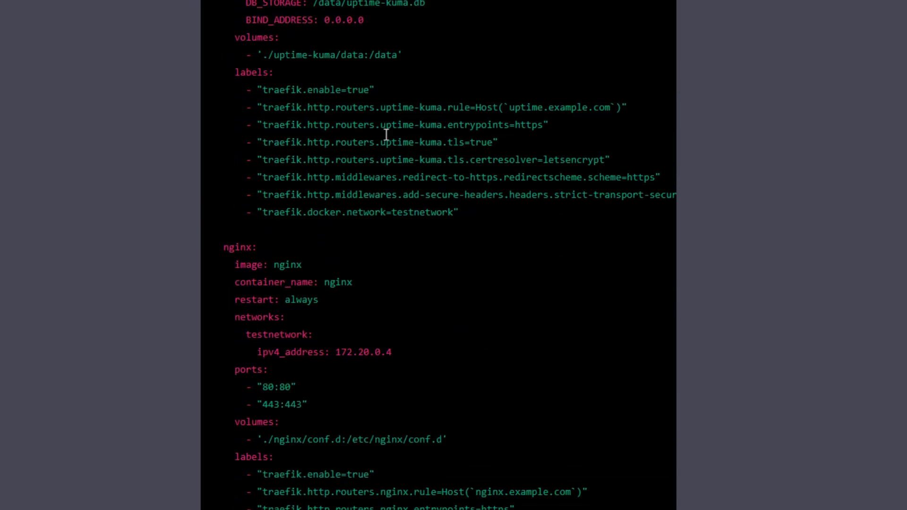
{"action": "left_click_drag", "start_coordinate": [259, 89], "coordinate": [523, 177]}
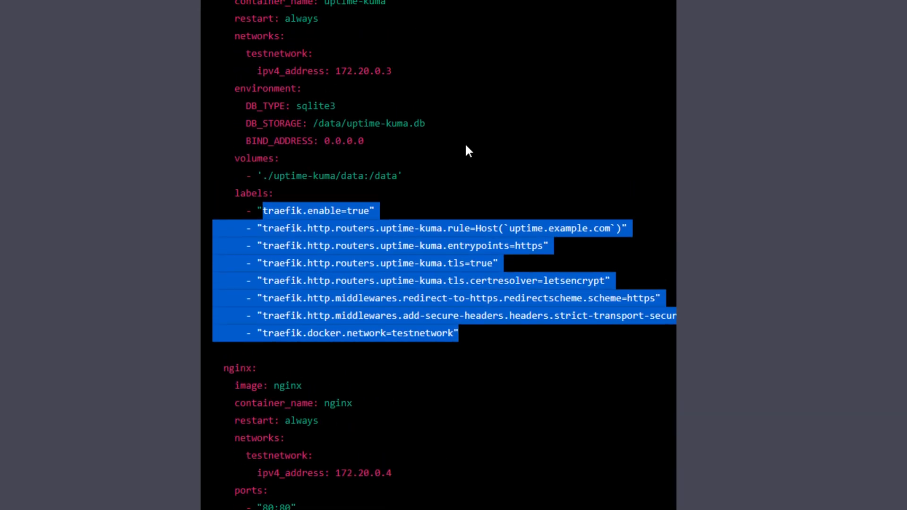
{"action": "scroll", "scroll_direction": "down", "scroll_amount": 3}
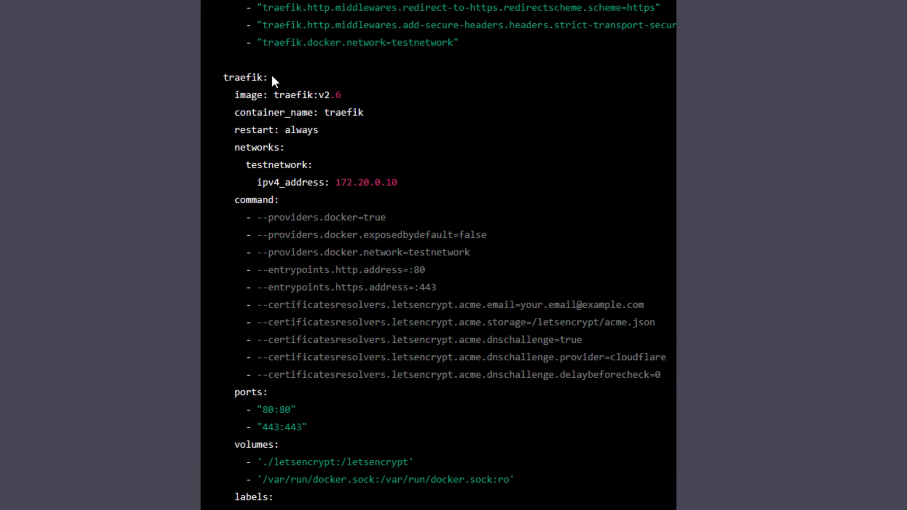
{"action": "left_click_drag", "start_coordinate": [266, 76], "coordinate": [325, 113]}
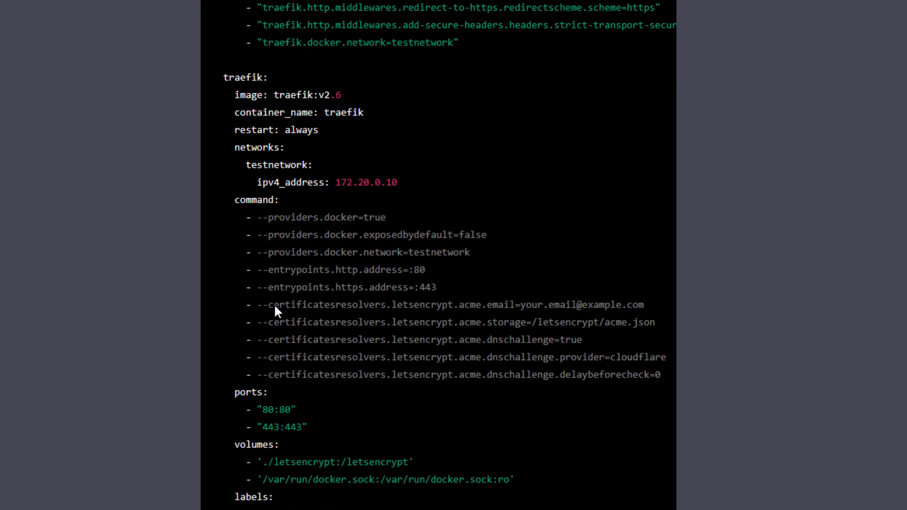
{"action": "left_click_drag", "start_coordinate": [273, 305], "coordinate": [536, 305]}
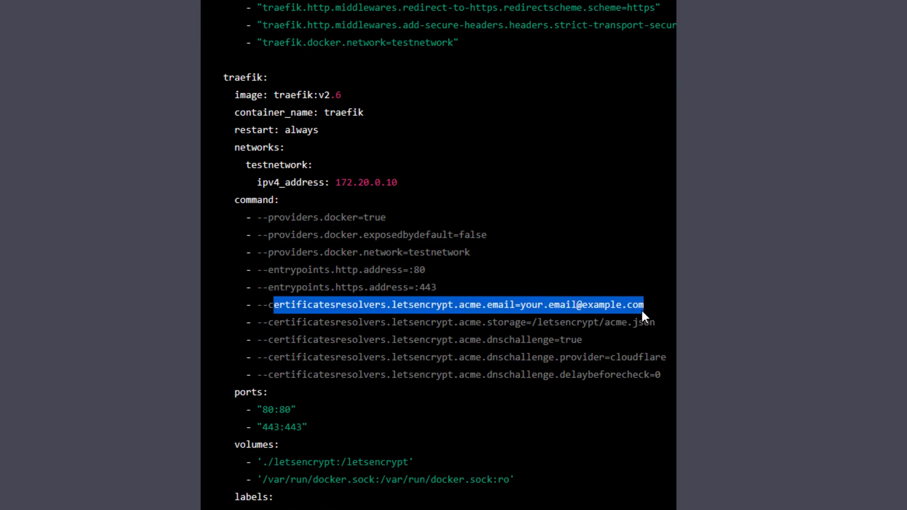
{"action": "left_click", "coordinate": [596, 333]}
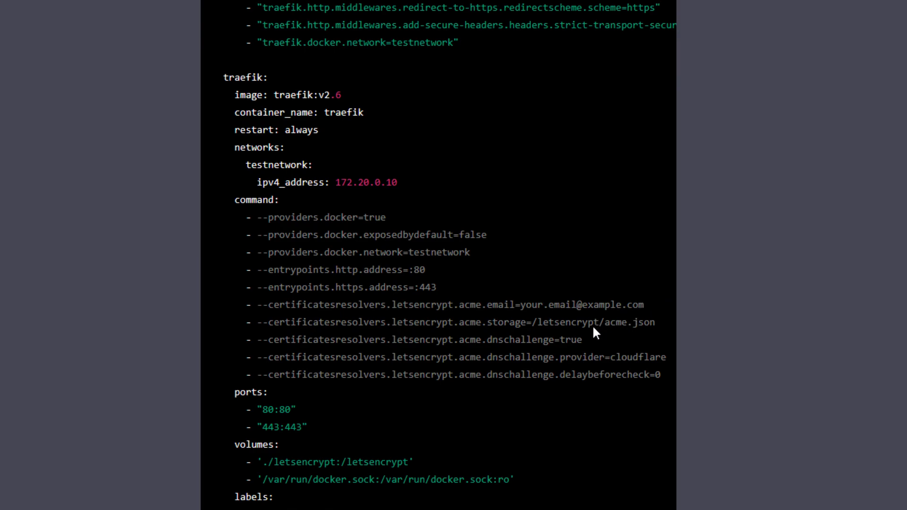
{"action": "mouse_move", "coordinate": [541, 332]}
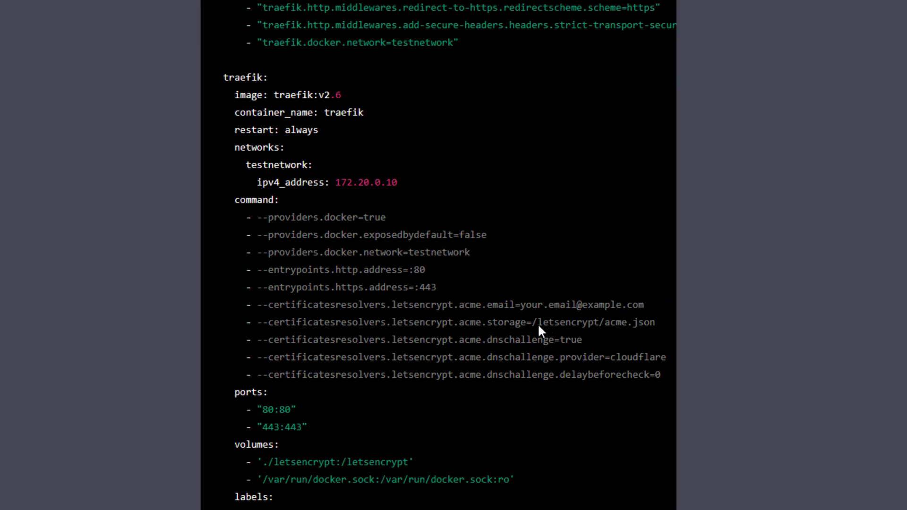
{"action": "double_click", "coordinate": [581, 322]}
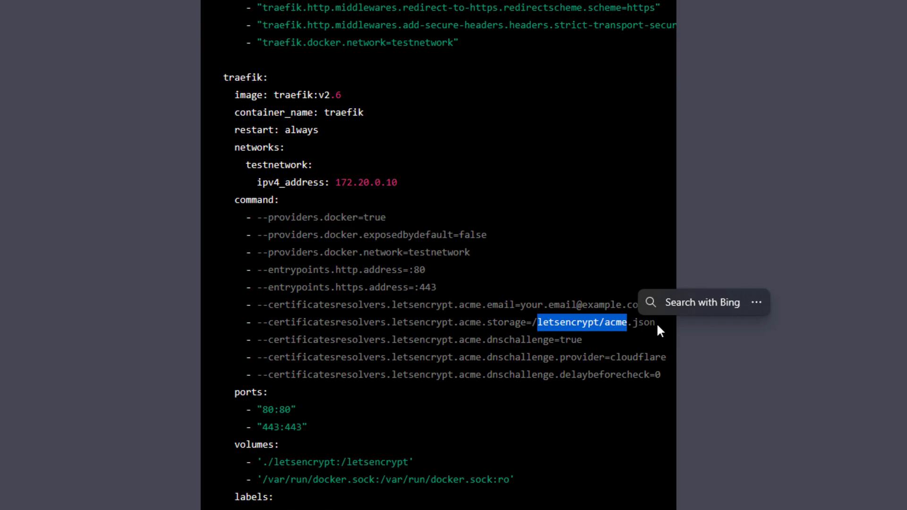
{"action": "mouse_move", "coordinate": [597, 252]}
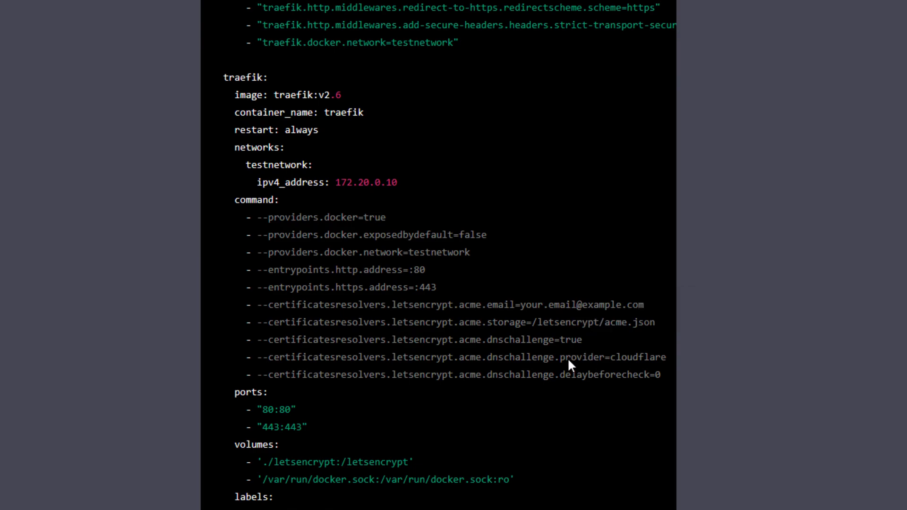
{"action": "double_click", "coordinate": [580, 357]}
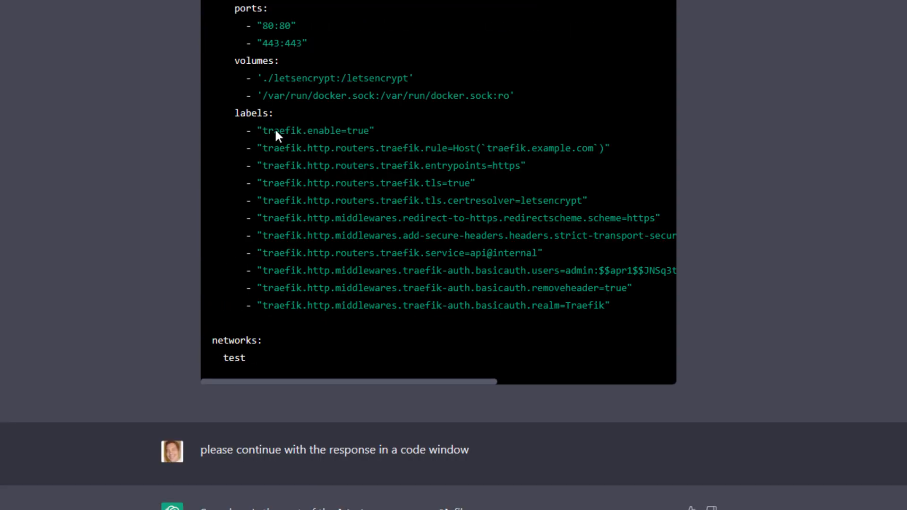
{"action": "left_click_drag", "start_coordinate": [262, 130], "coordinate": [586, 200]}
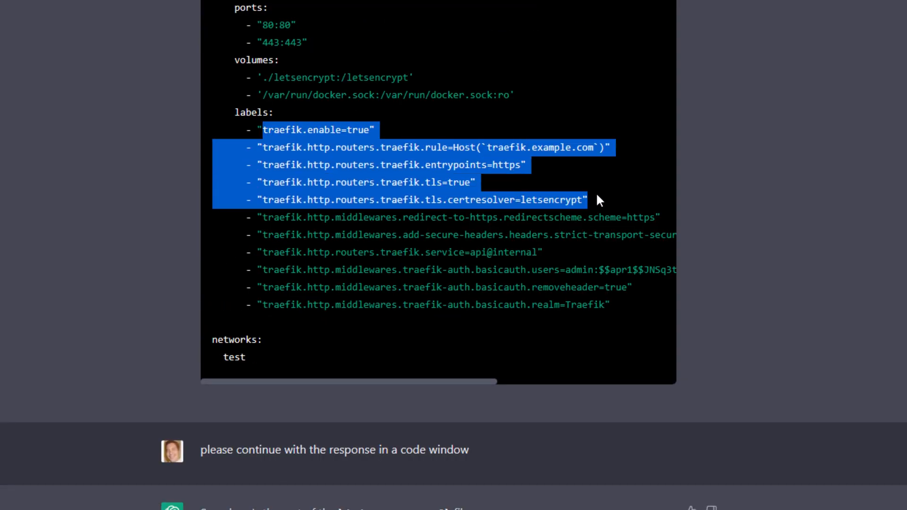
{"action": "left_click_drag", "start_coordinate": [599, 199], "coordinate": [627, 234]}
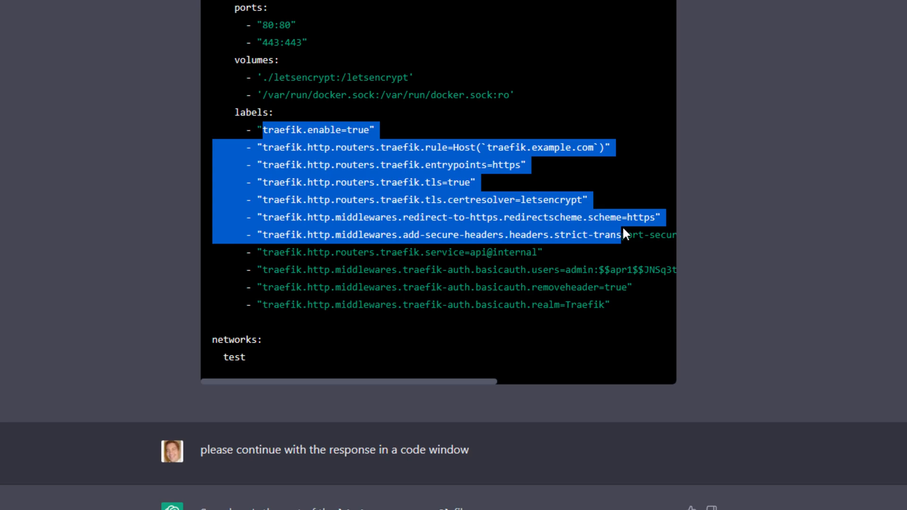
{"action": "scroll", "scroll_direction": "down", "scroll_amount": 3}
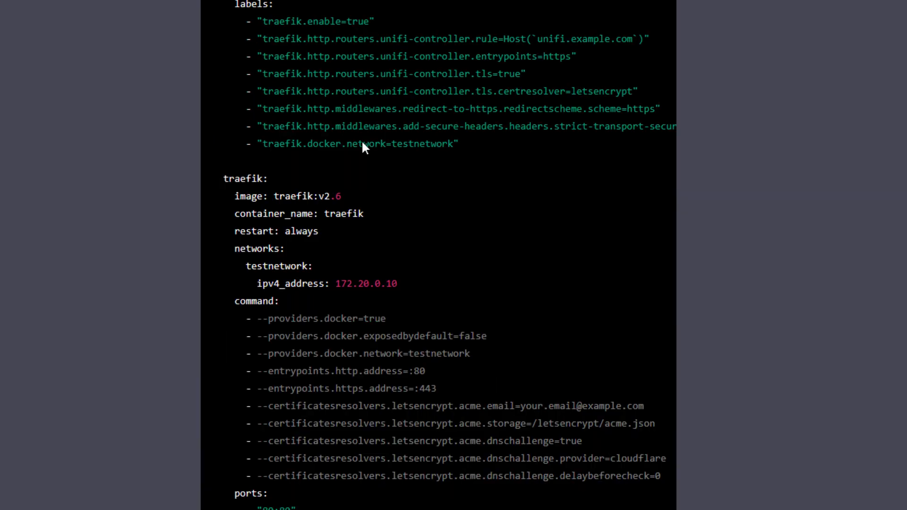
{"action": "scroll", "scroll_direction": "down", "scroll_amount": 3}
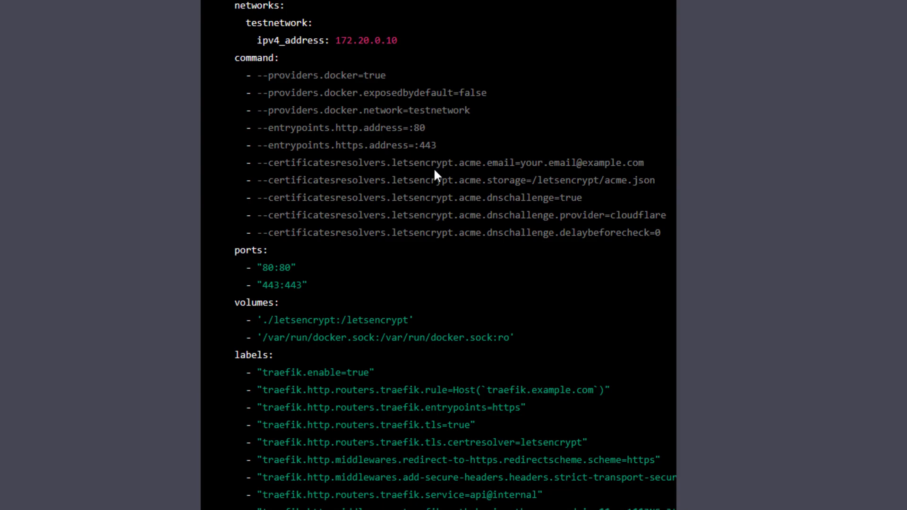
{"action": "mouse_move", "coordinate": [669, 223]}
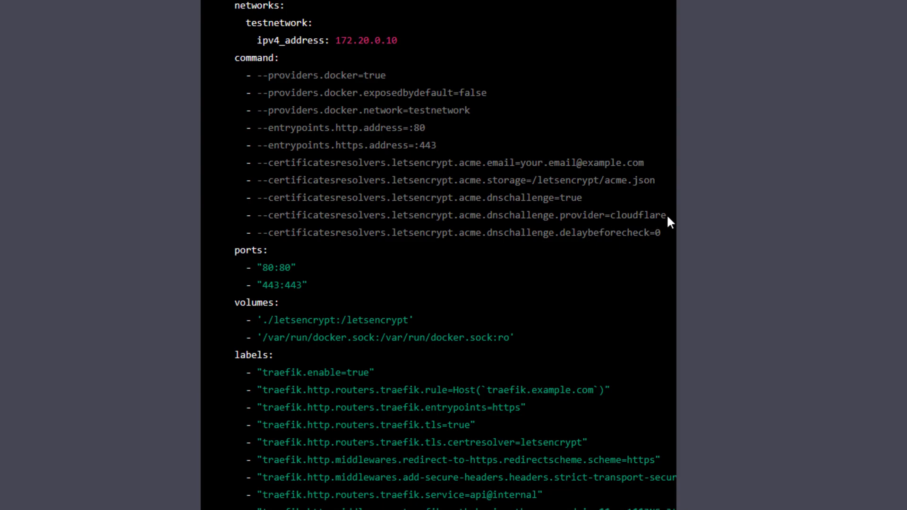
{"action": "left_click_drag", "start_coordinate": [263, 214], "coordinate": [496, 214]}
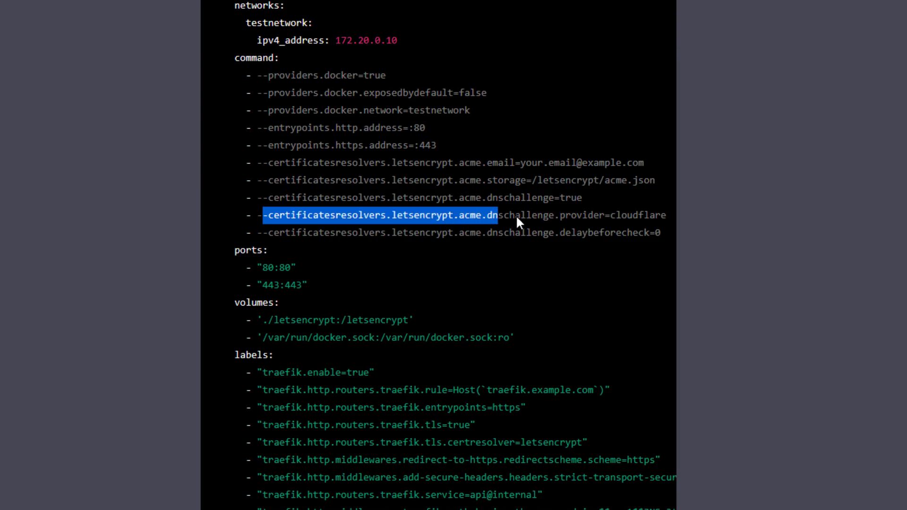
{"action": "left_click_drag", "start_coordinate": [496, 215], "coordinate": [661, 215]}
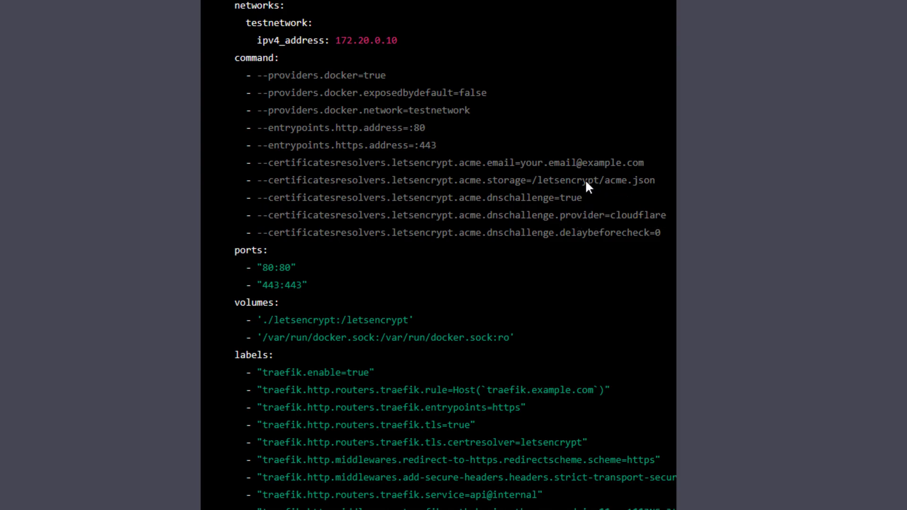
{"action": "mouse_move", "coordinate": [339, 142]}
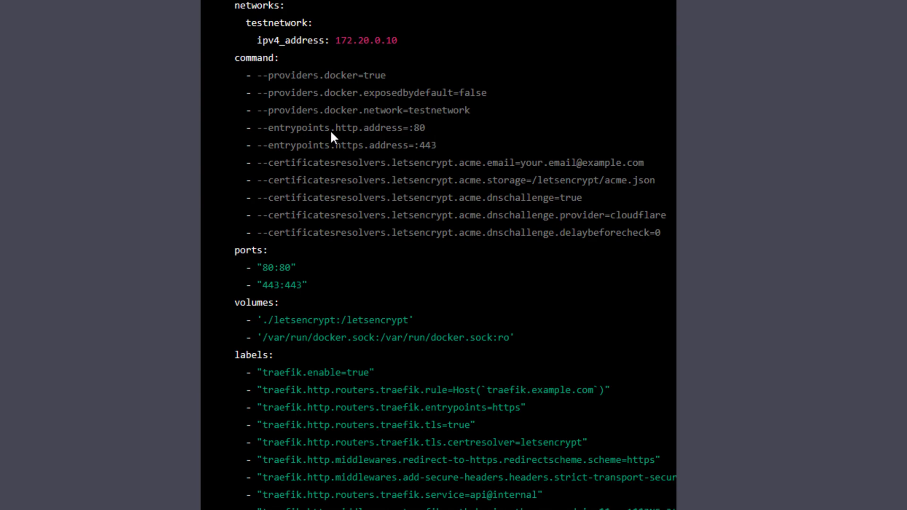
{"action": "mouse_move", "coordinate": [317, 133]}
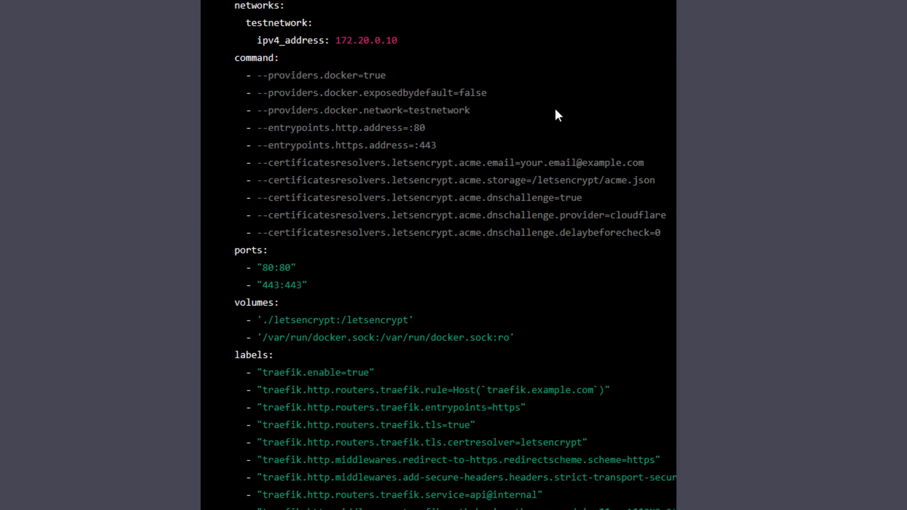
{"action": "mouse_move", "coordinate": [530, 111]}
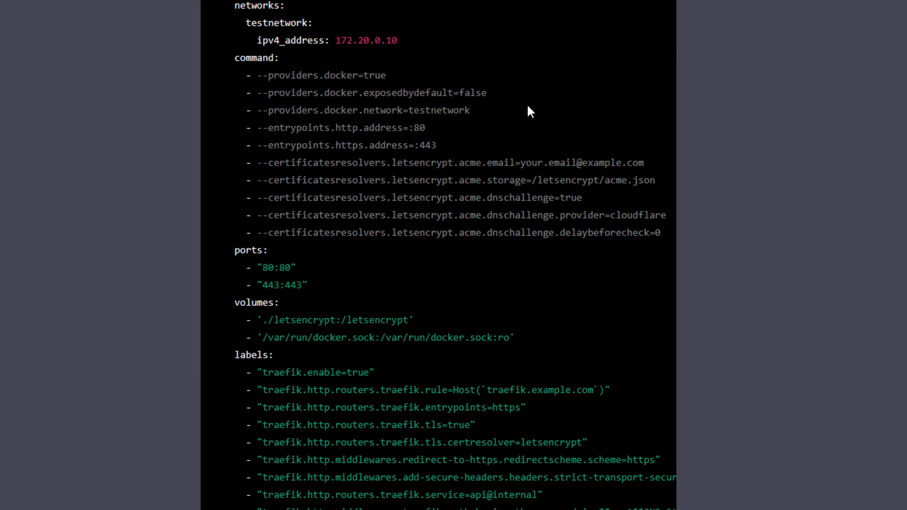
{"action": "mouse_move", "coordinate": [532, 193]}
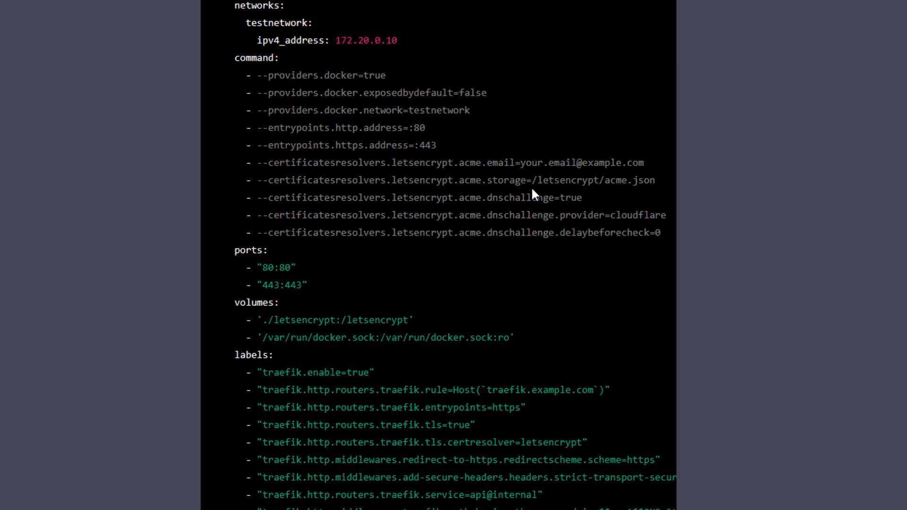